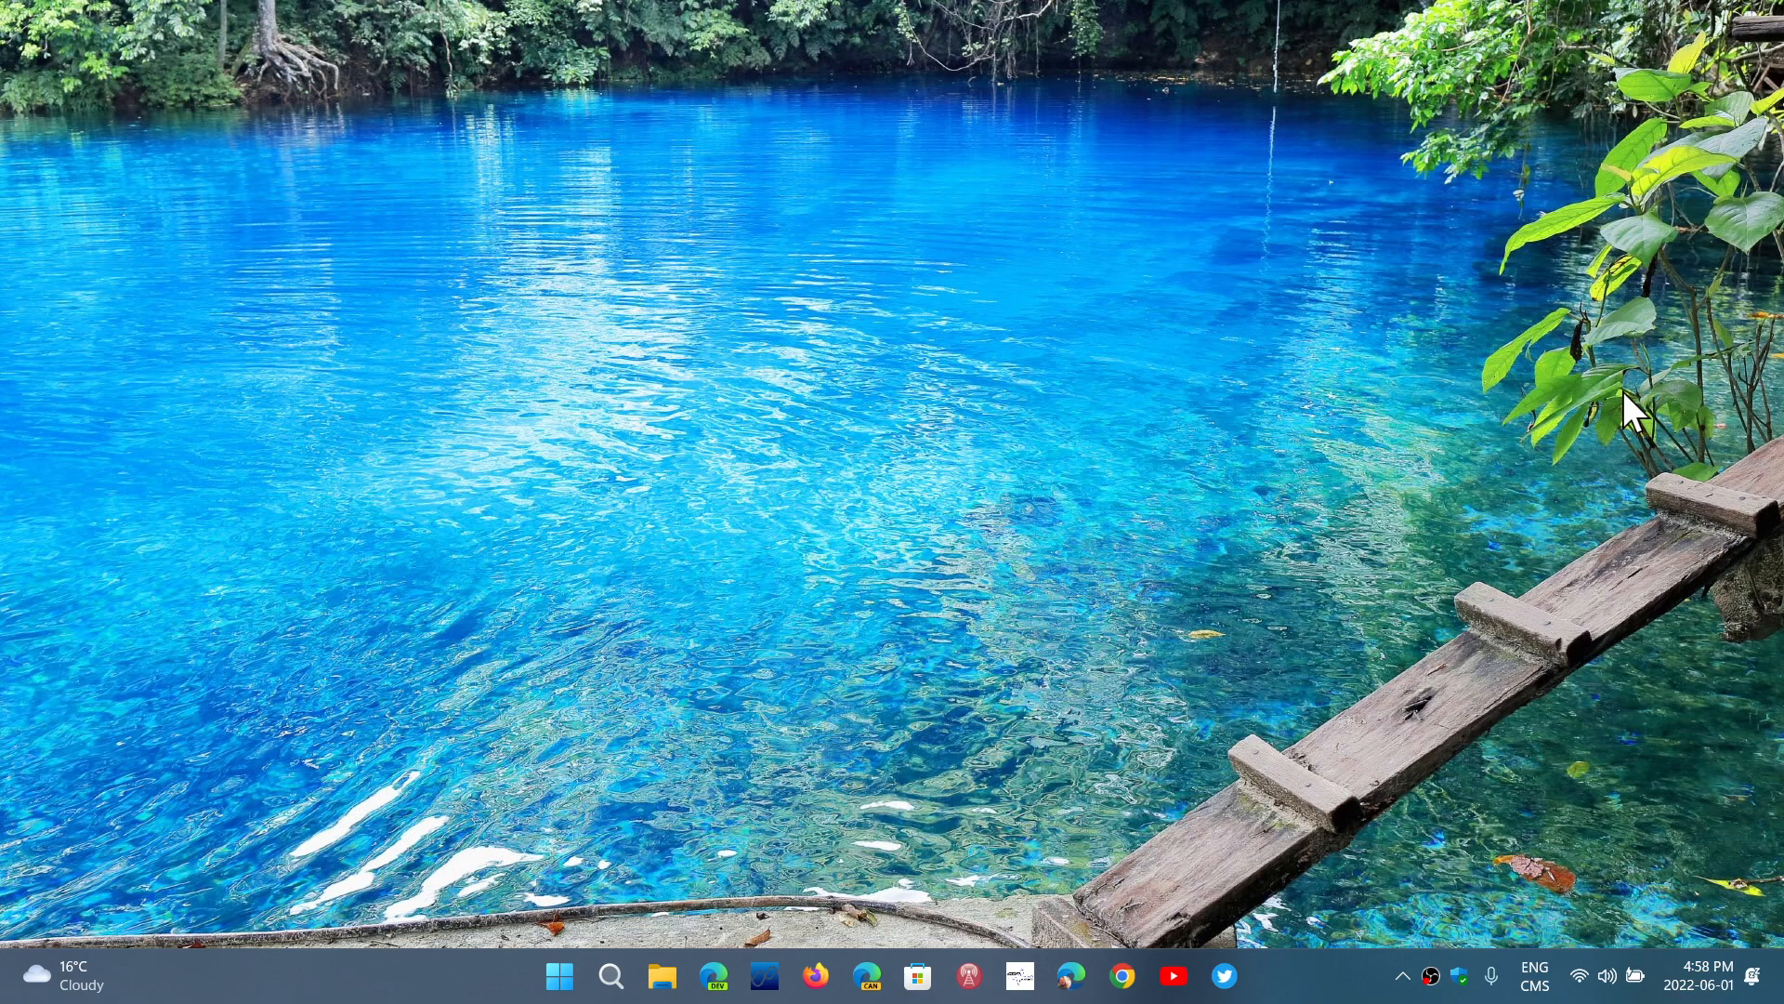
{"action": "mouse_move", "coordinate": [1127, 409]}
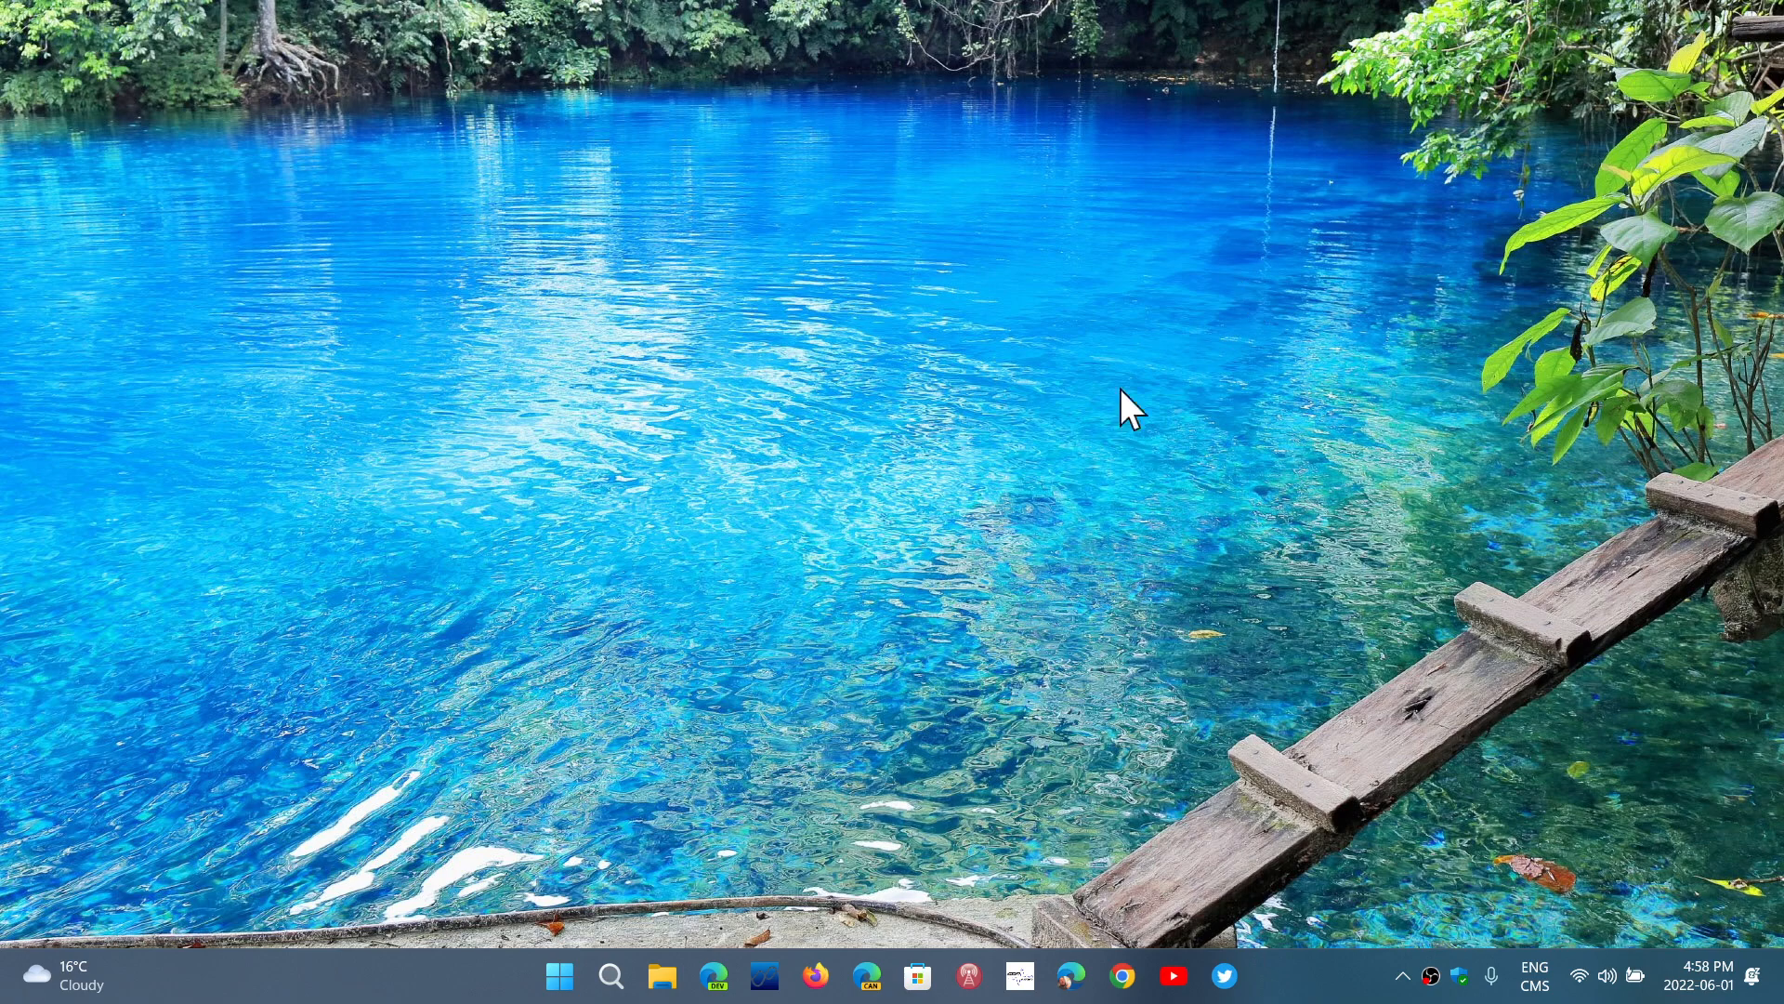
{"action": "mouse_move", "coordinate": [725, 754]}
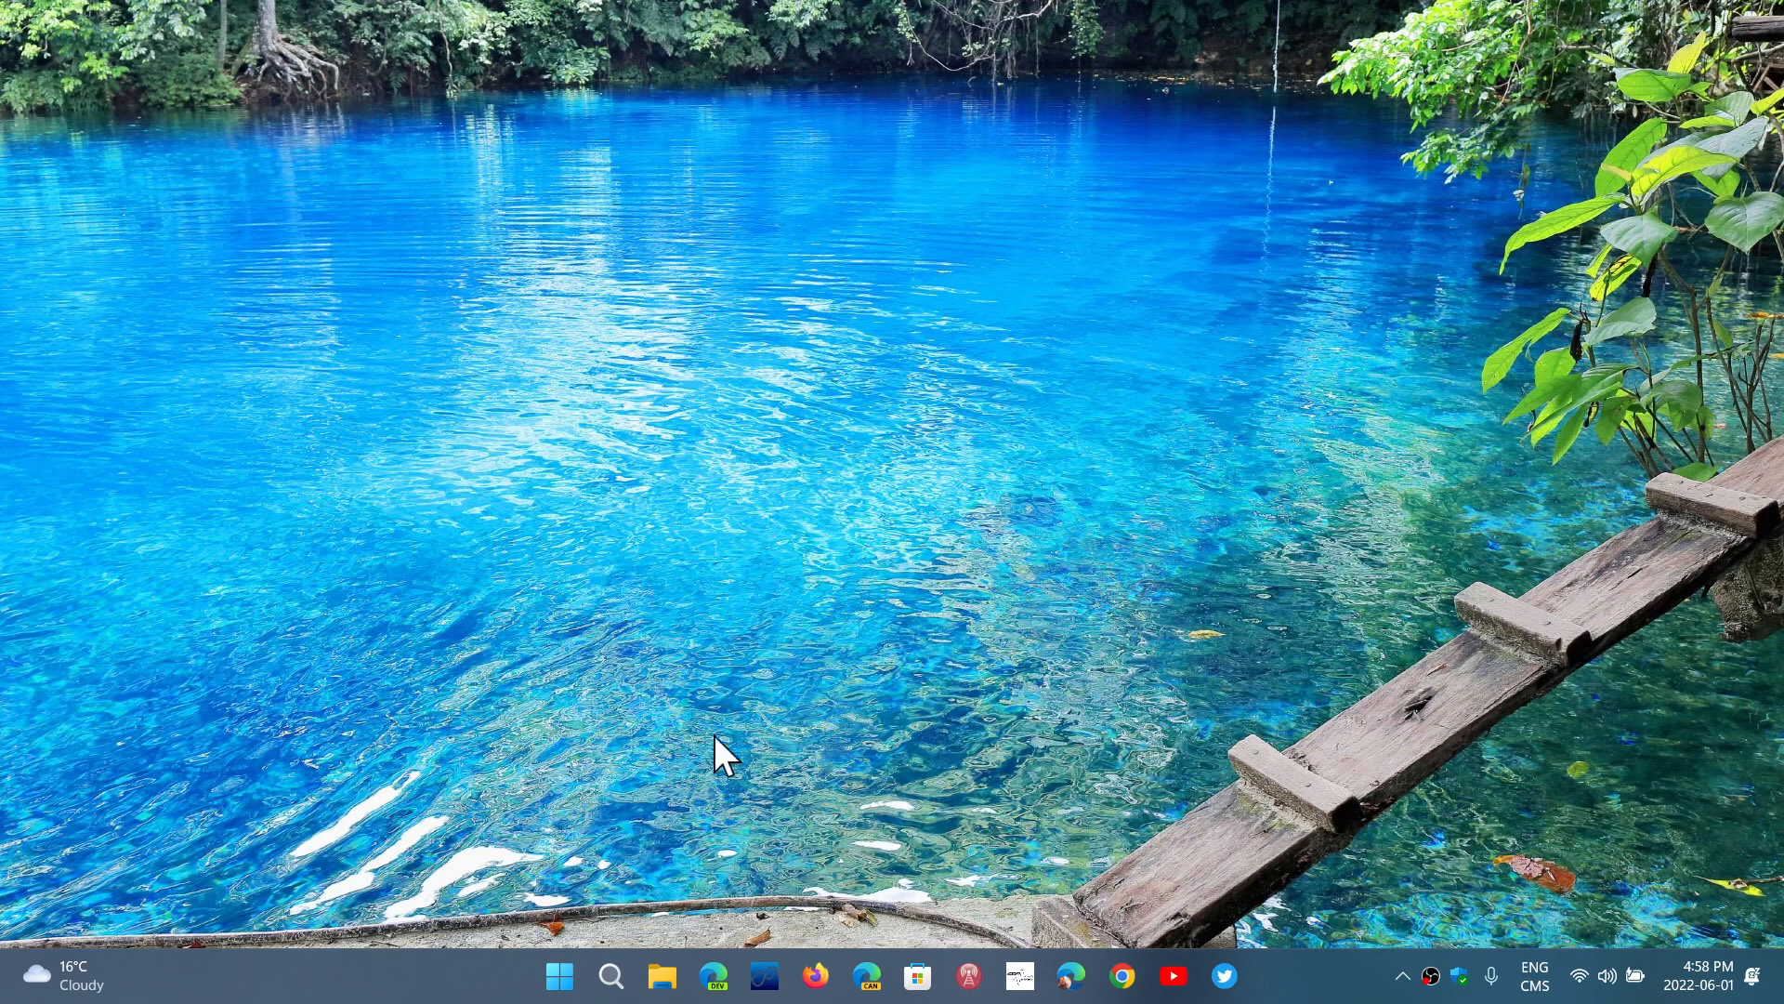
Step: Navigate from Start to Settings > Windows Update > Advanced options and scroll to Active hours
{"action": "left_click", "coordinate": [558, 976]}
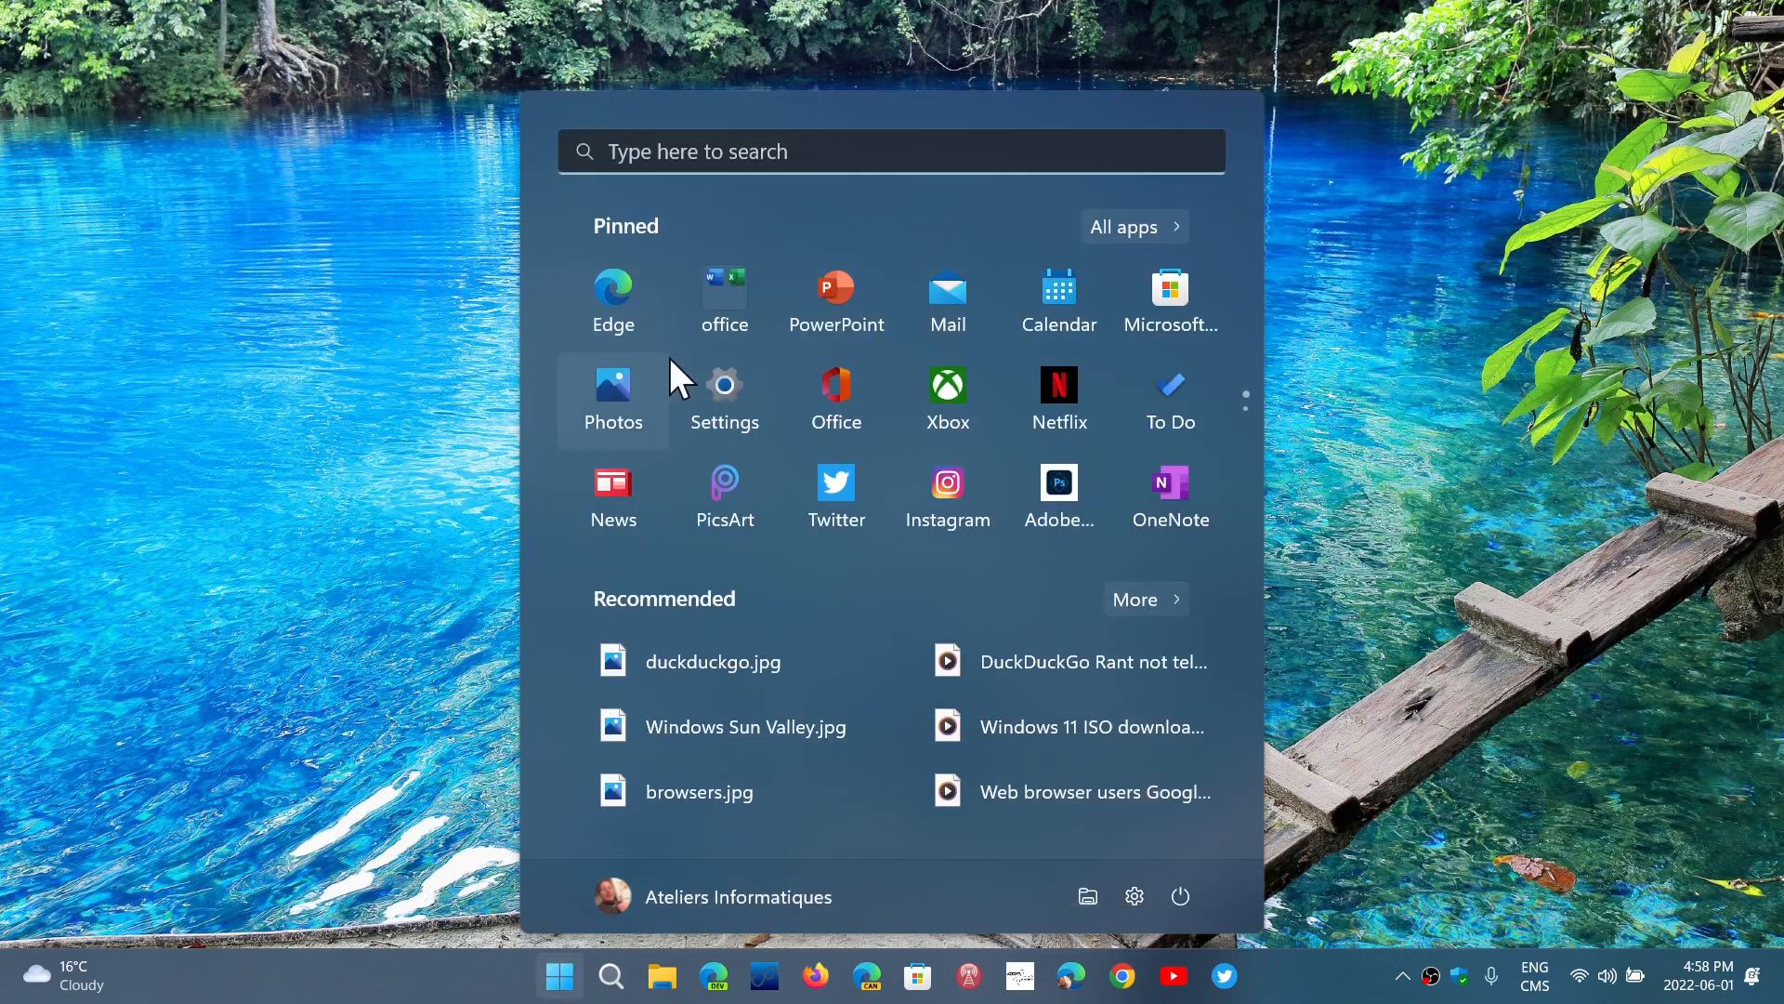
{"action": "left_click", "coordinate": [723, 384]}
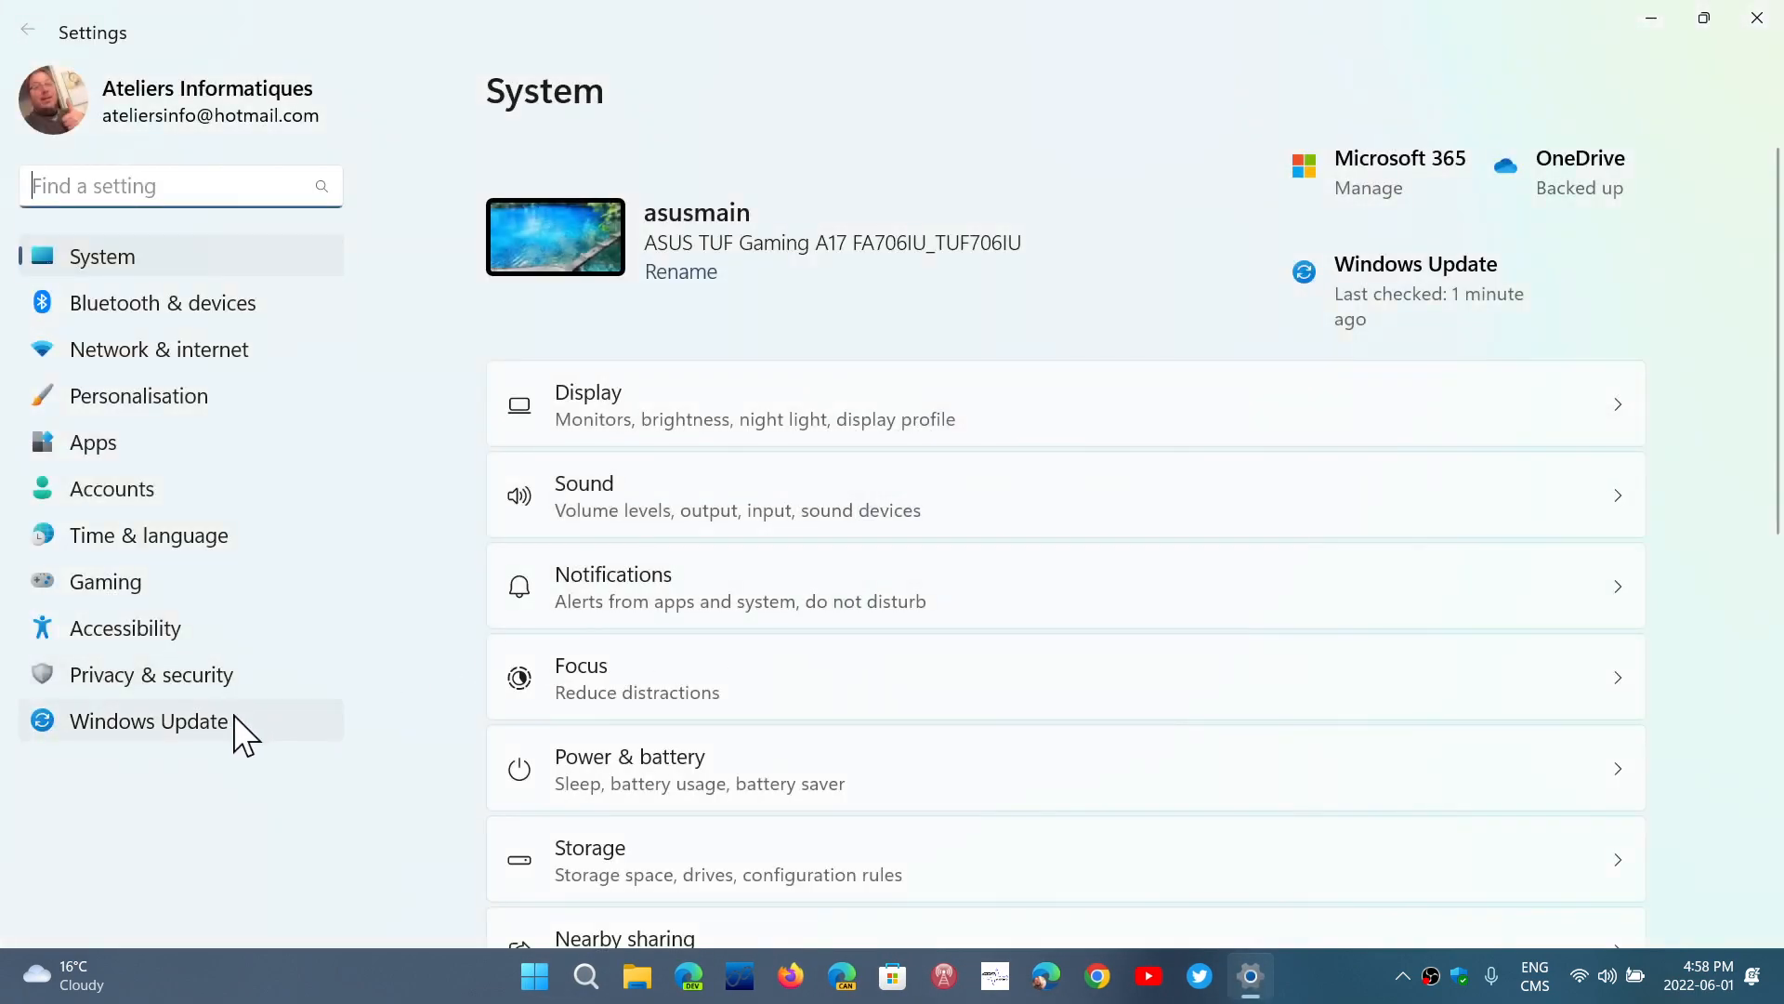
{"action": "left_click", "coordinate": [149, 721]}
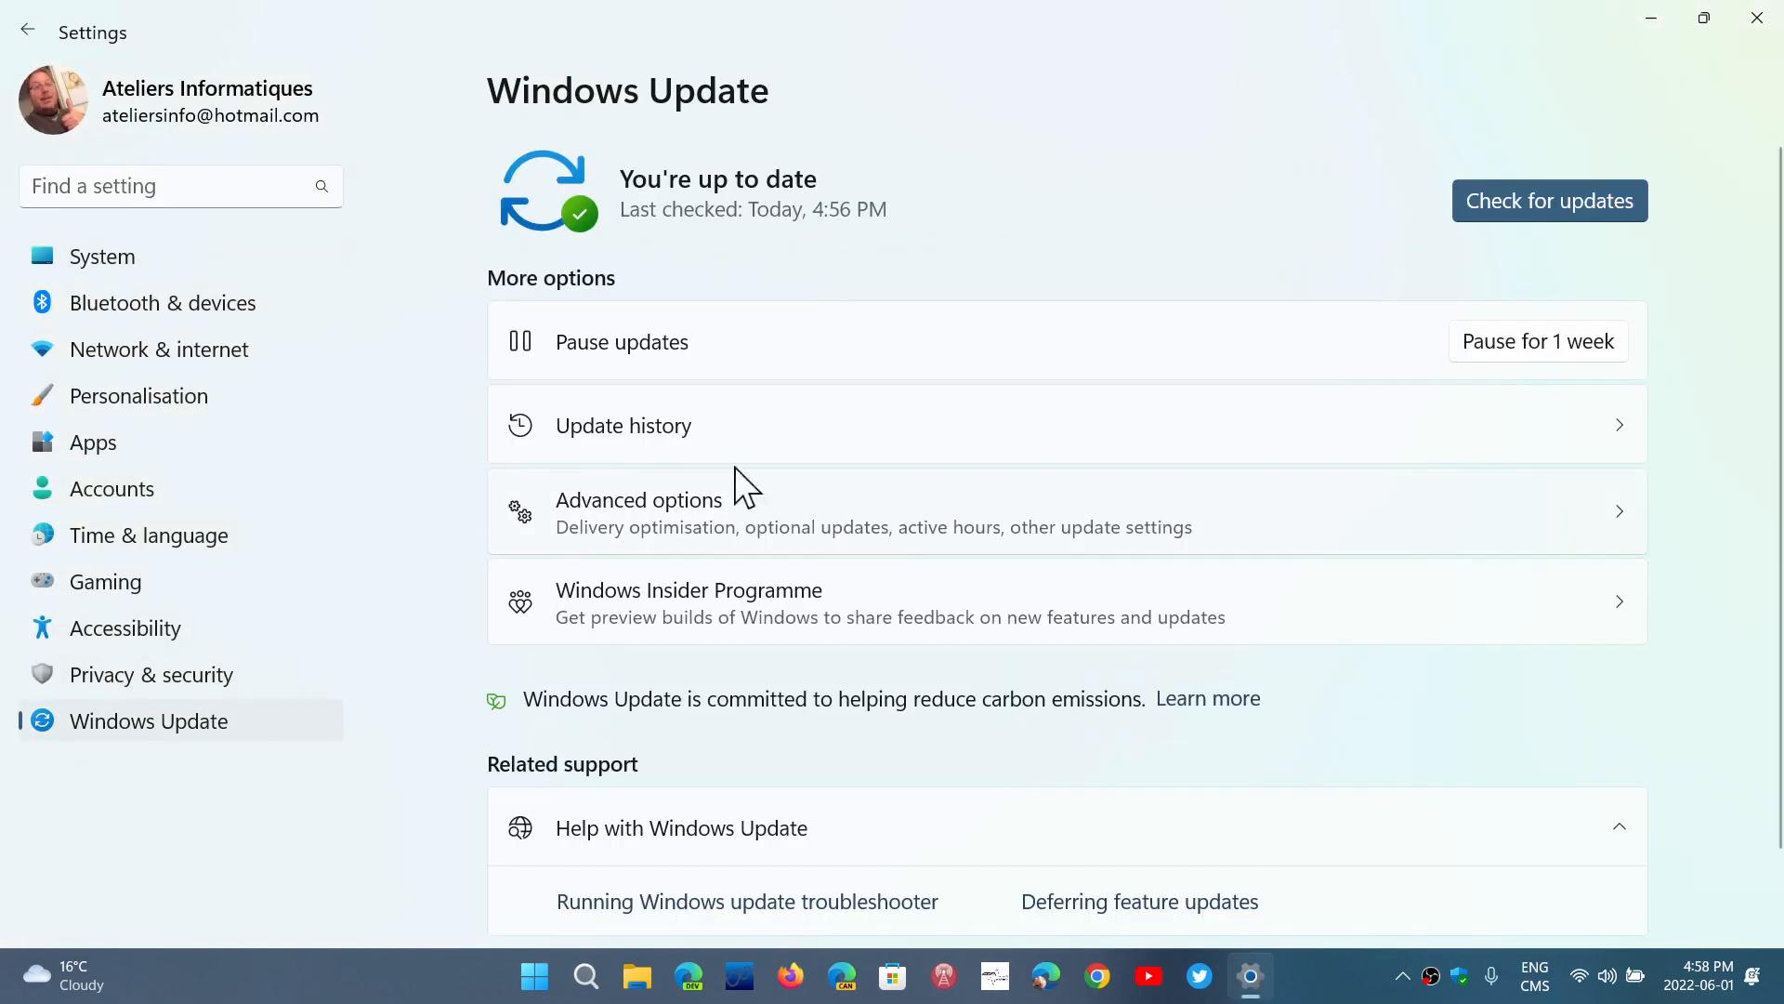
{"action": "scroll", "scroll_direction": "down", "scroll_amount": 3}
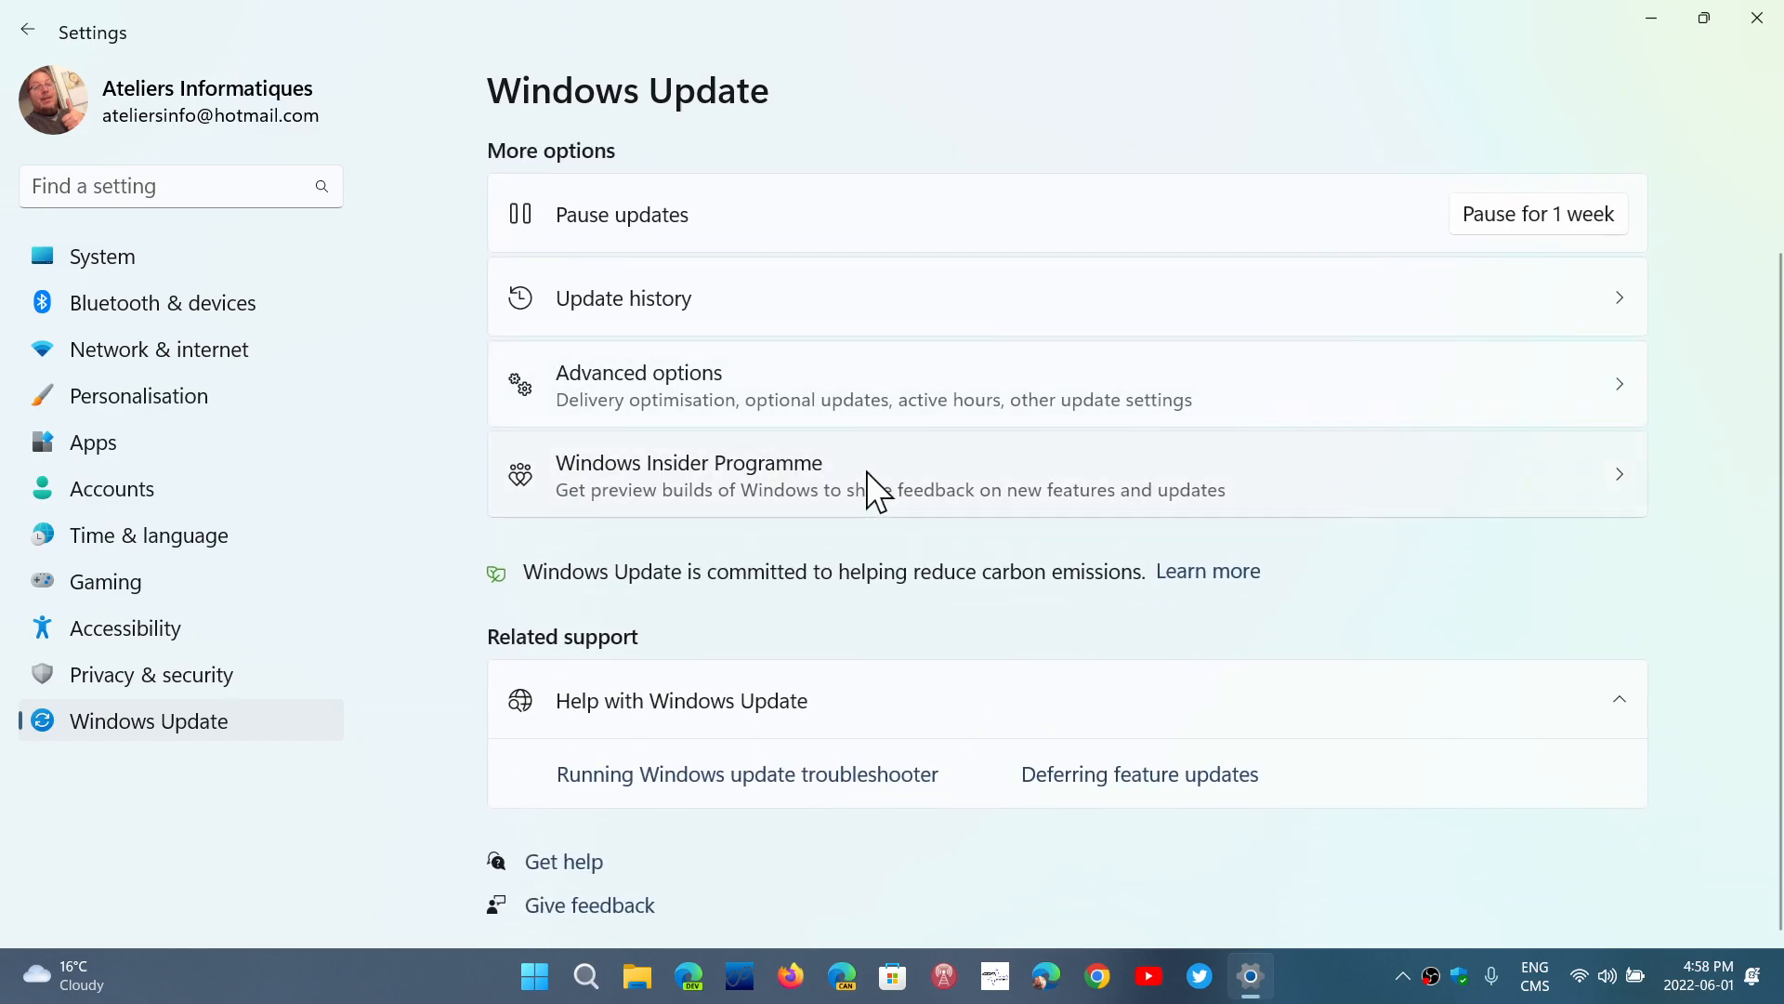
{"action": "left_click", "coordinate": [638, 371]}
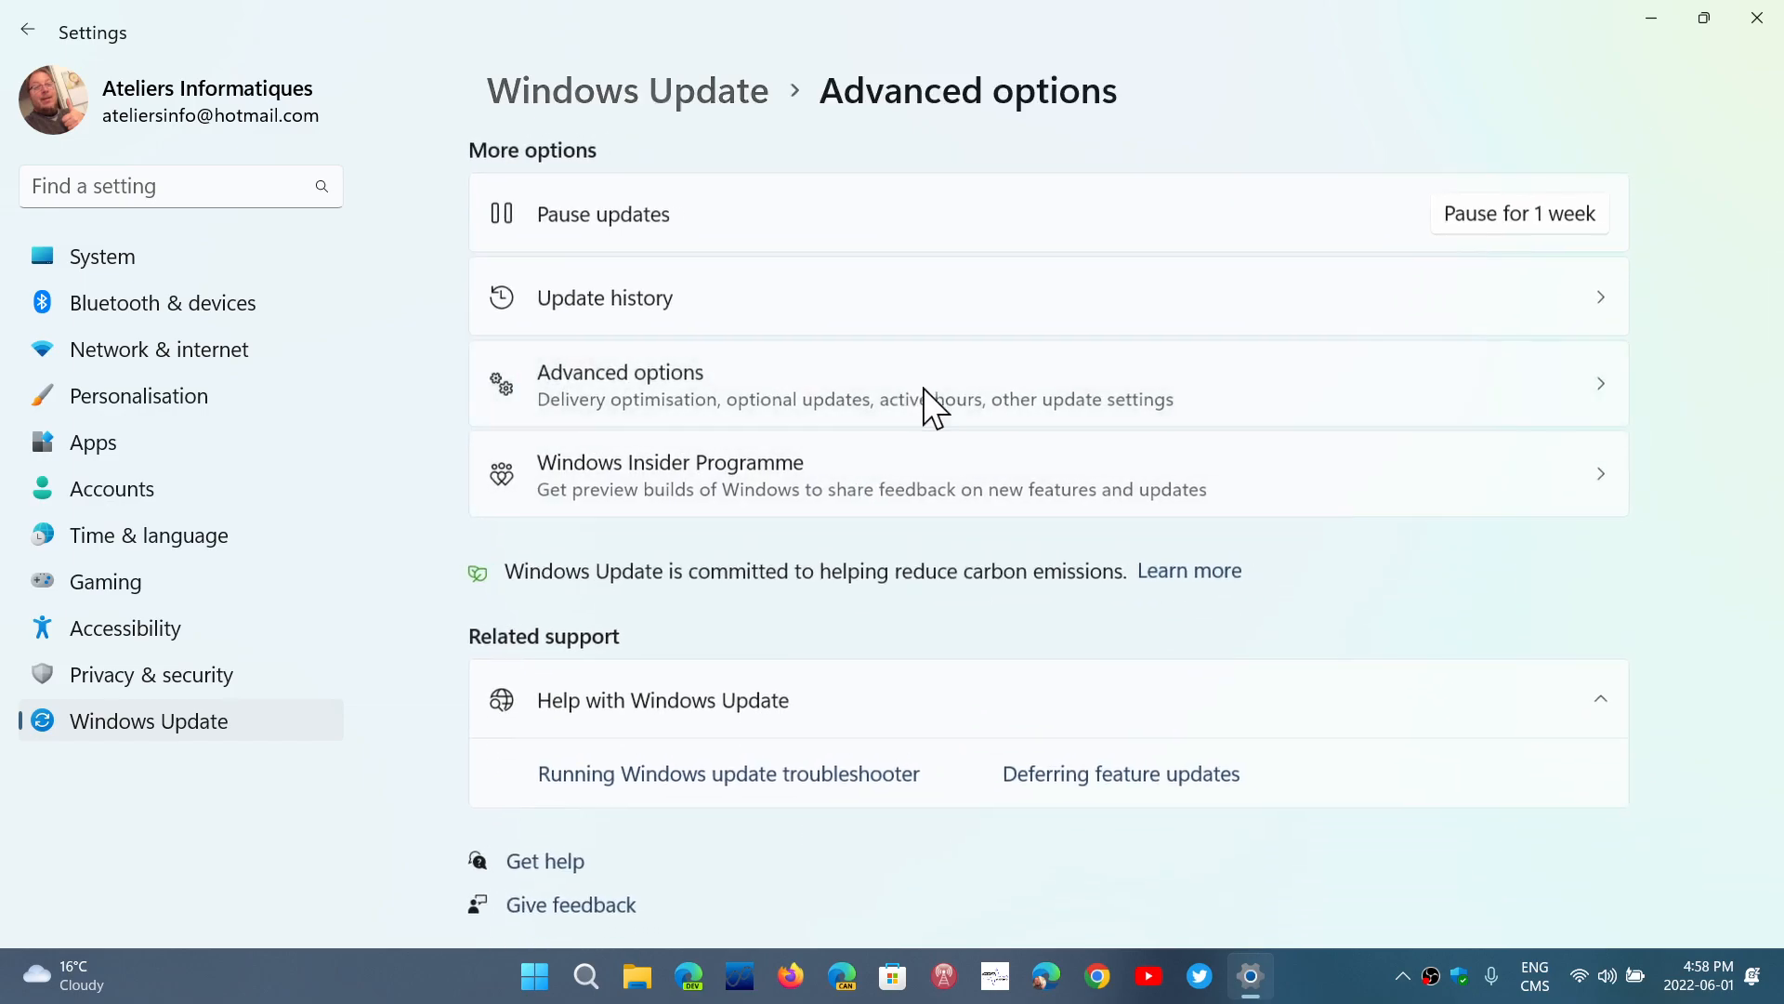
{"action": "scroll", "scroll_direction": "down", "scroll_amount": 3}
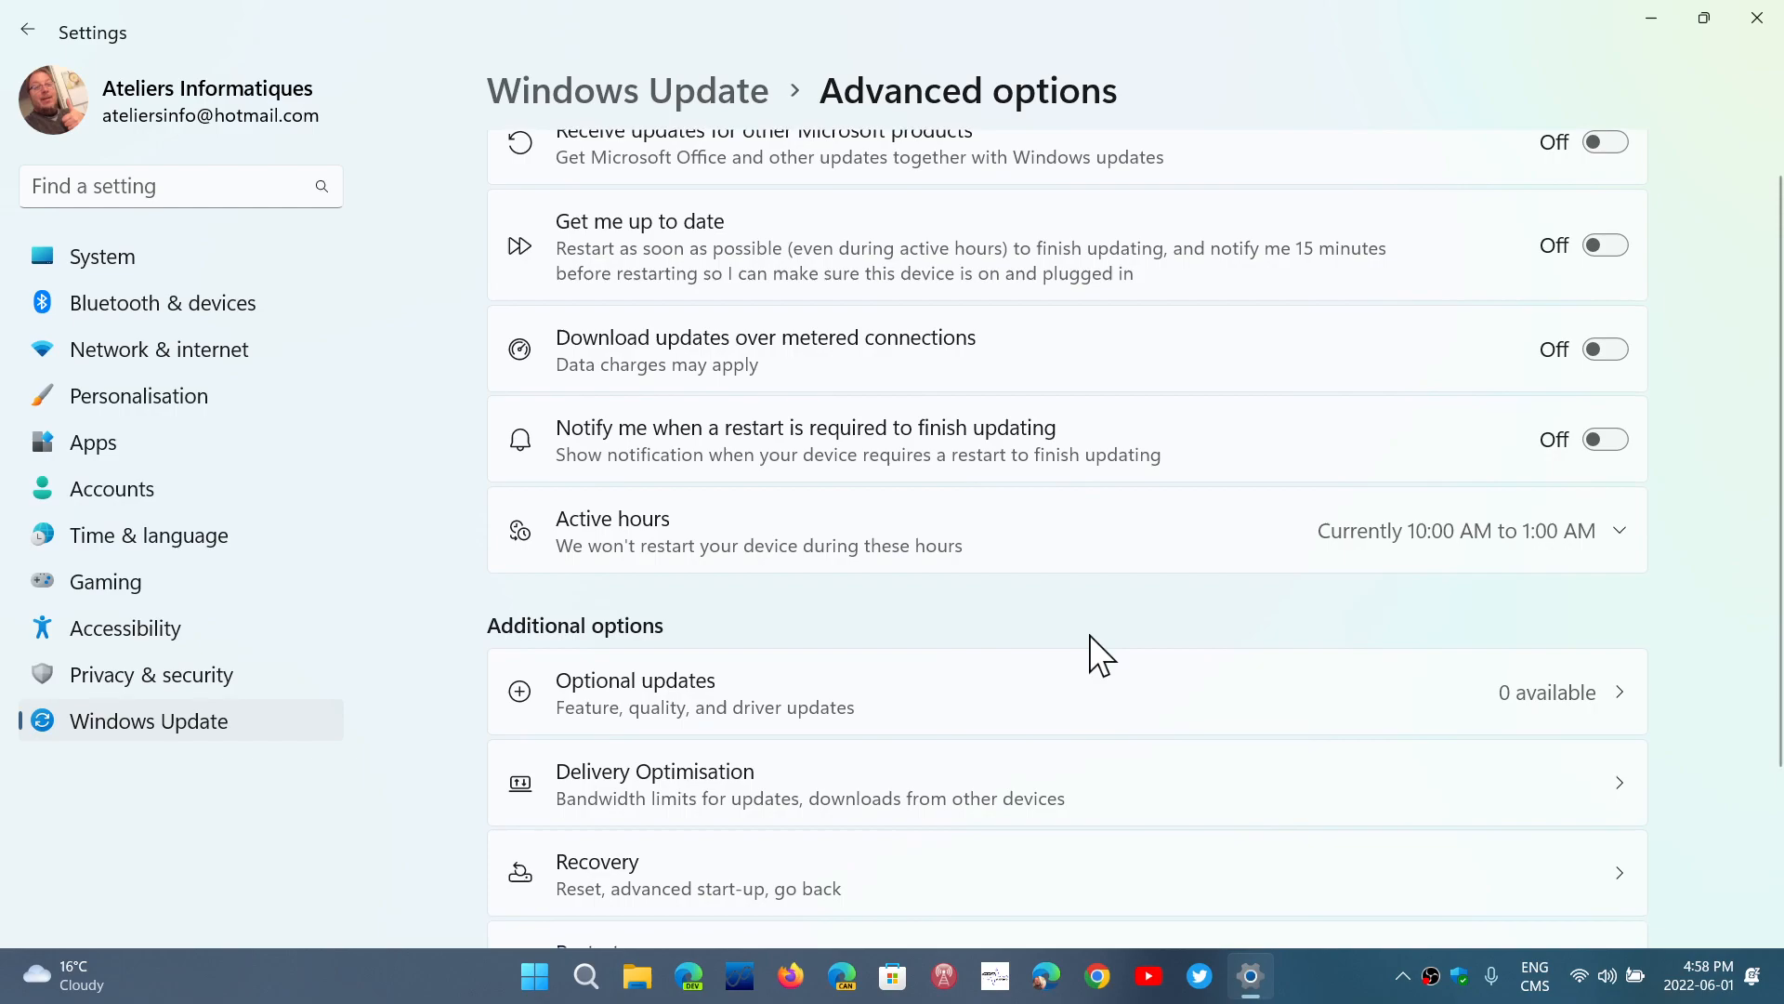
{"action": "mouse_move", "coordinate": [740, 558]}
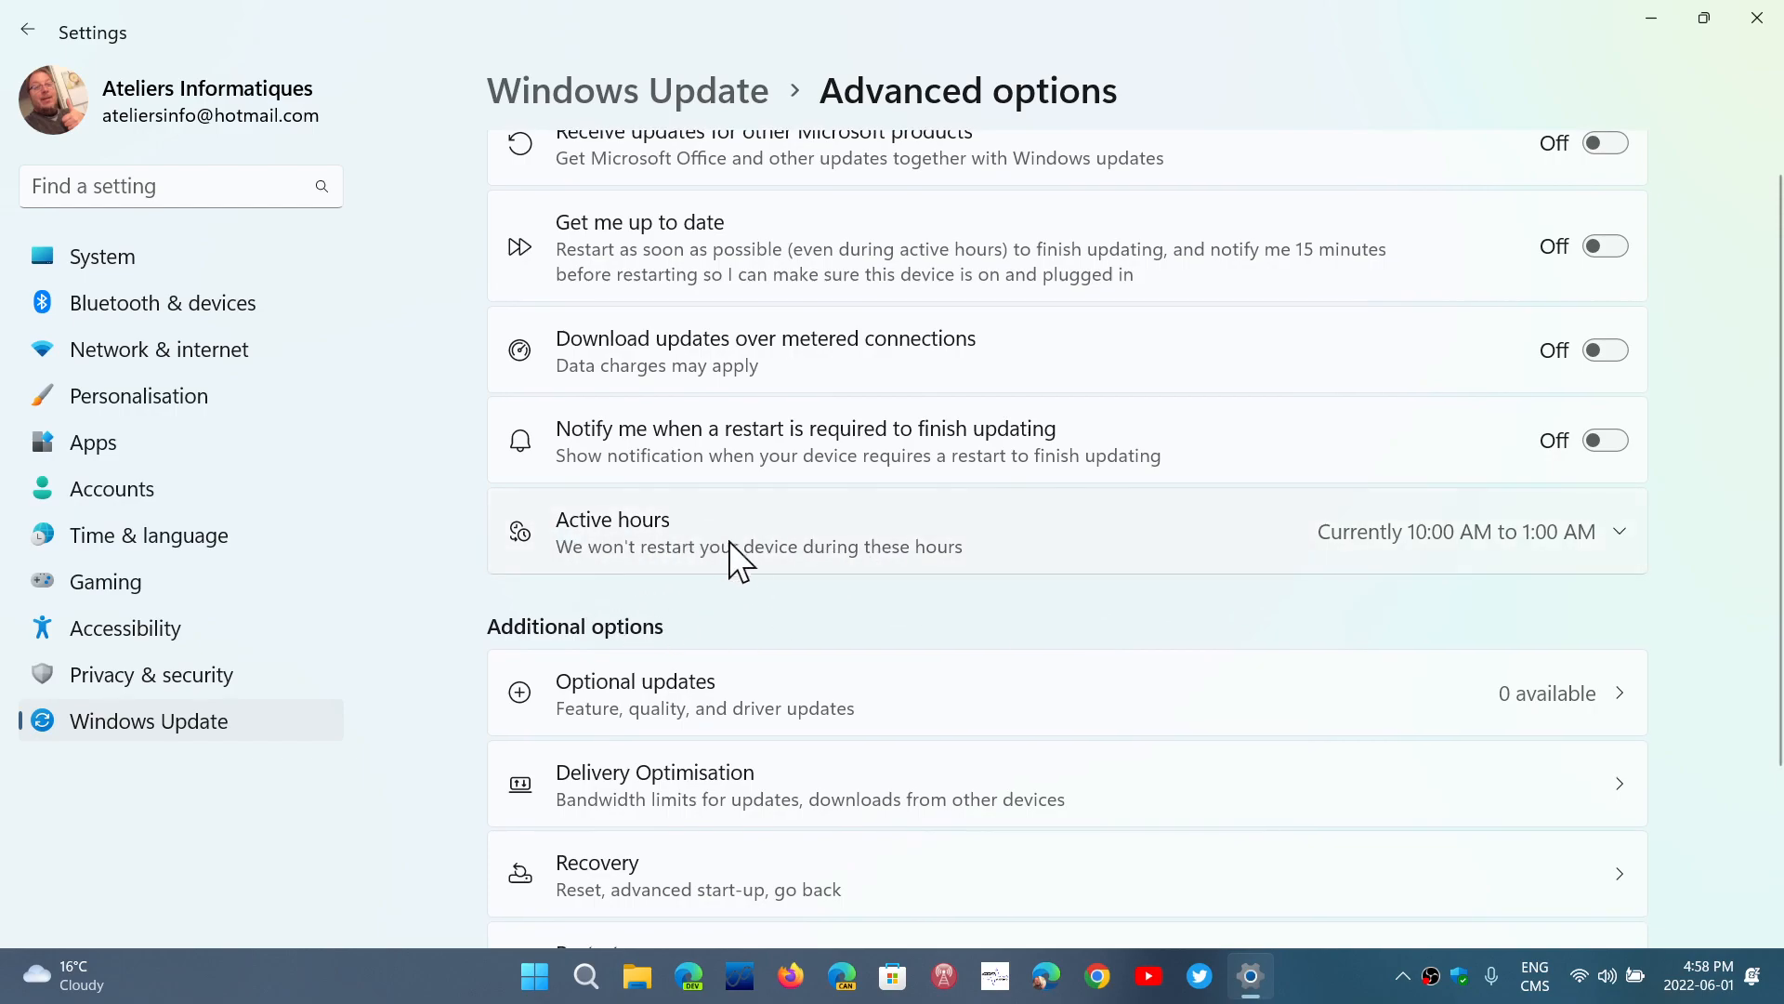
{"action": "mouse_move", "coordinate": [1405, 555]}
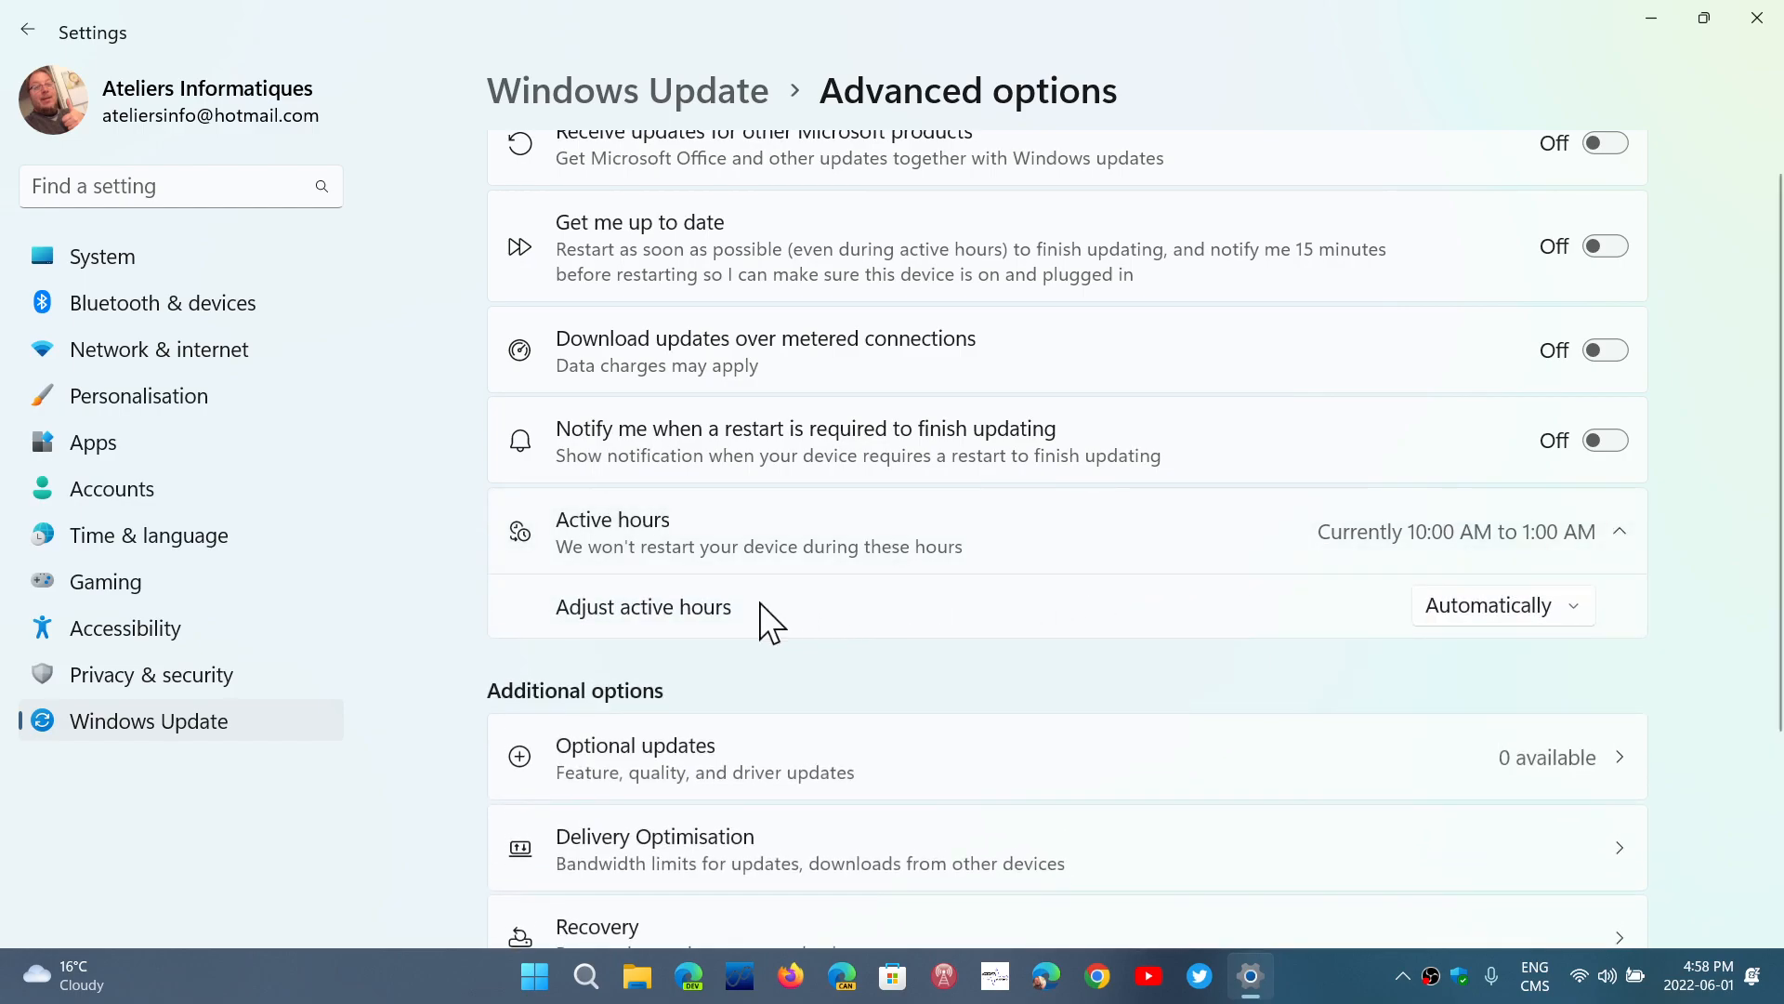
{"action": "mouse_move", "coordinate": [1554, 637]}
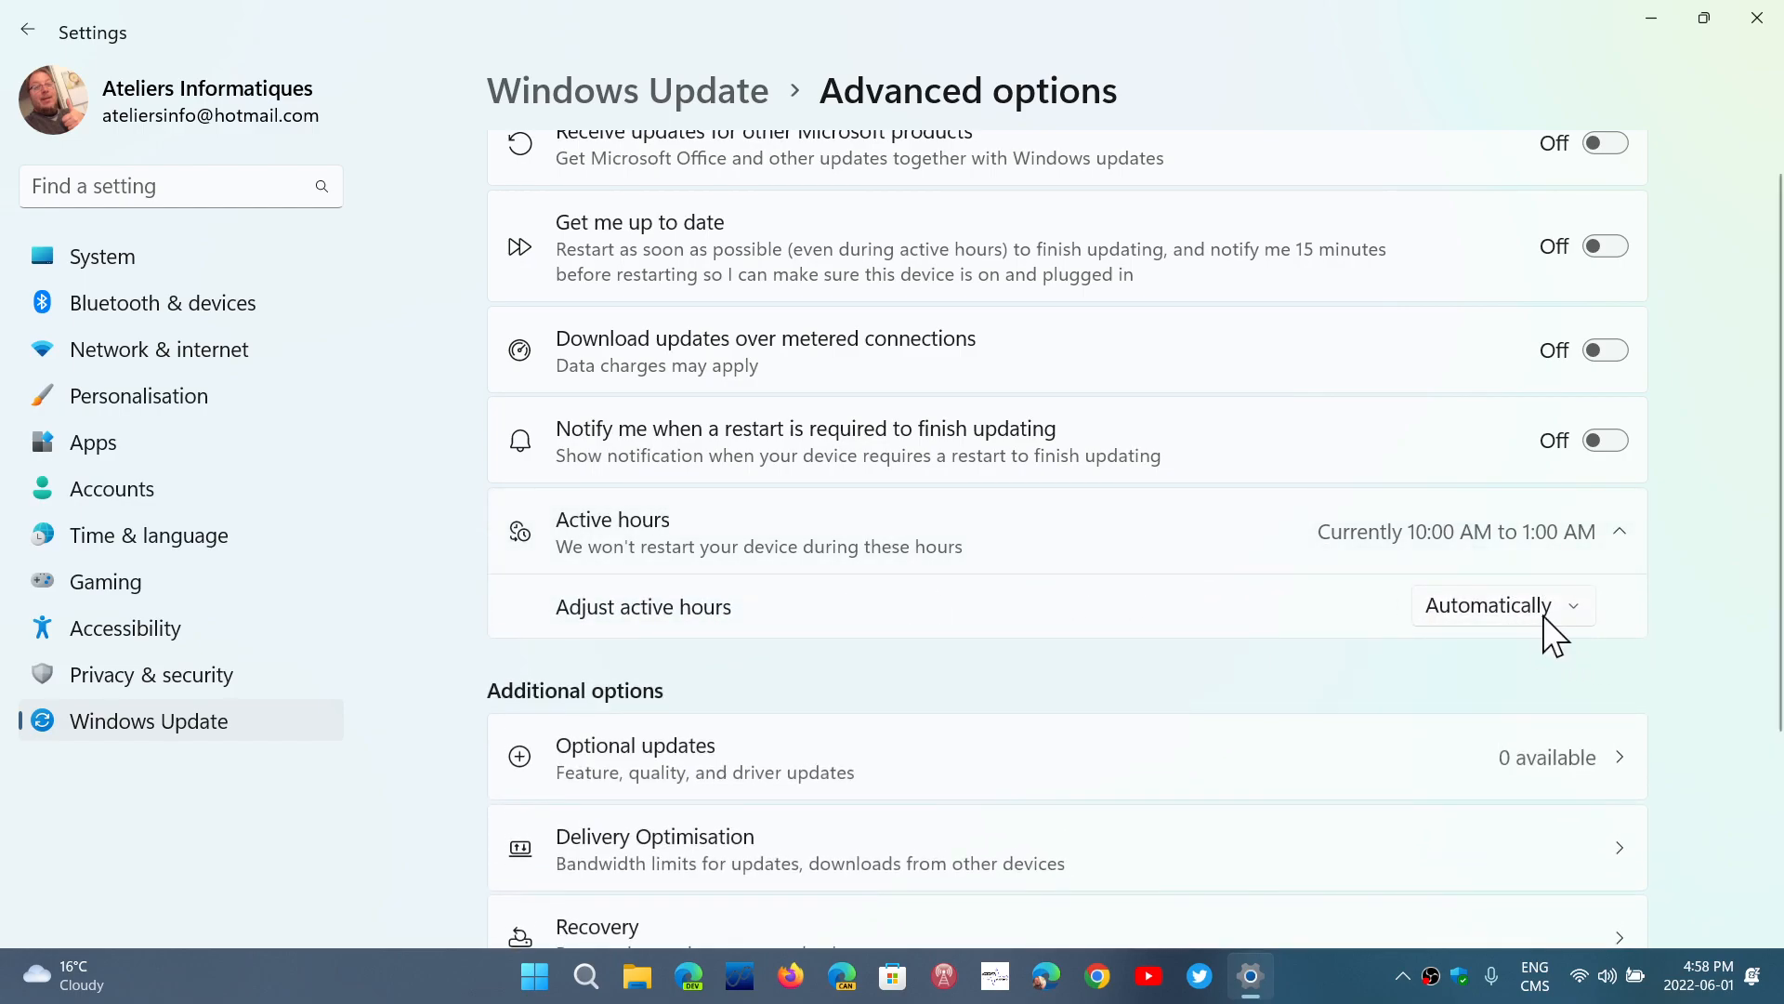
{"action": "left_click", "coordinate": [1500, 604]}
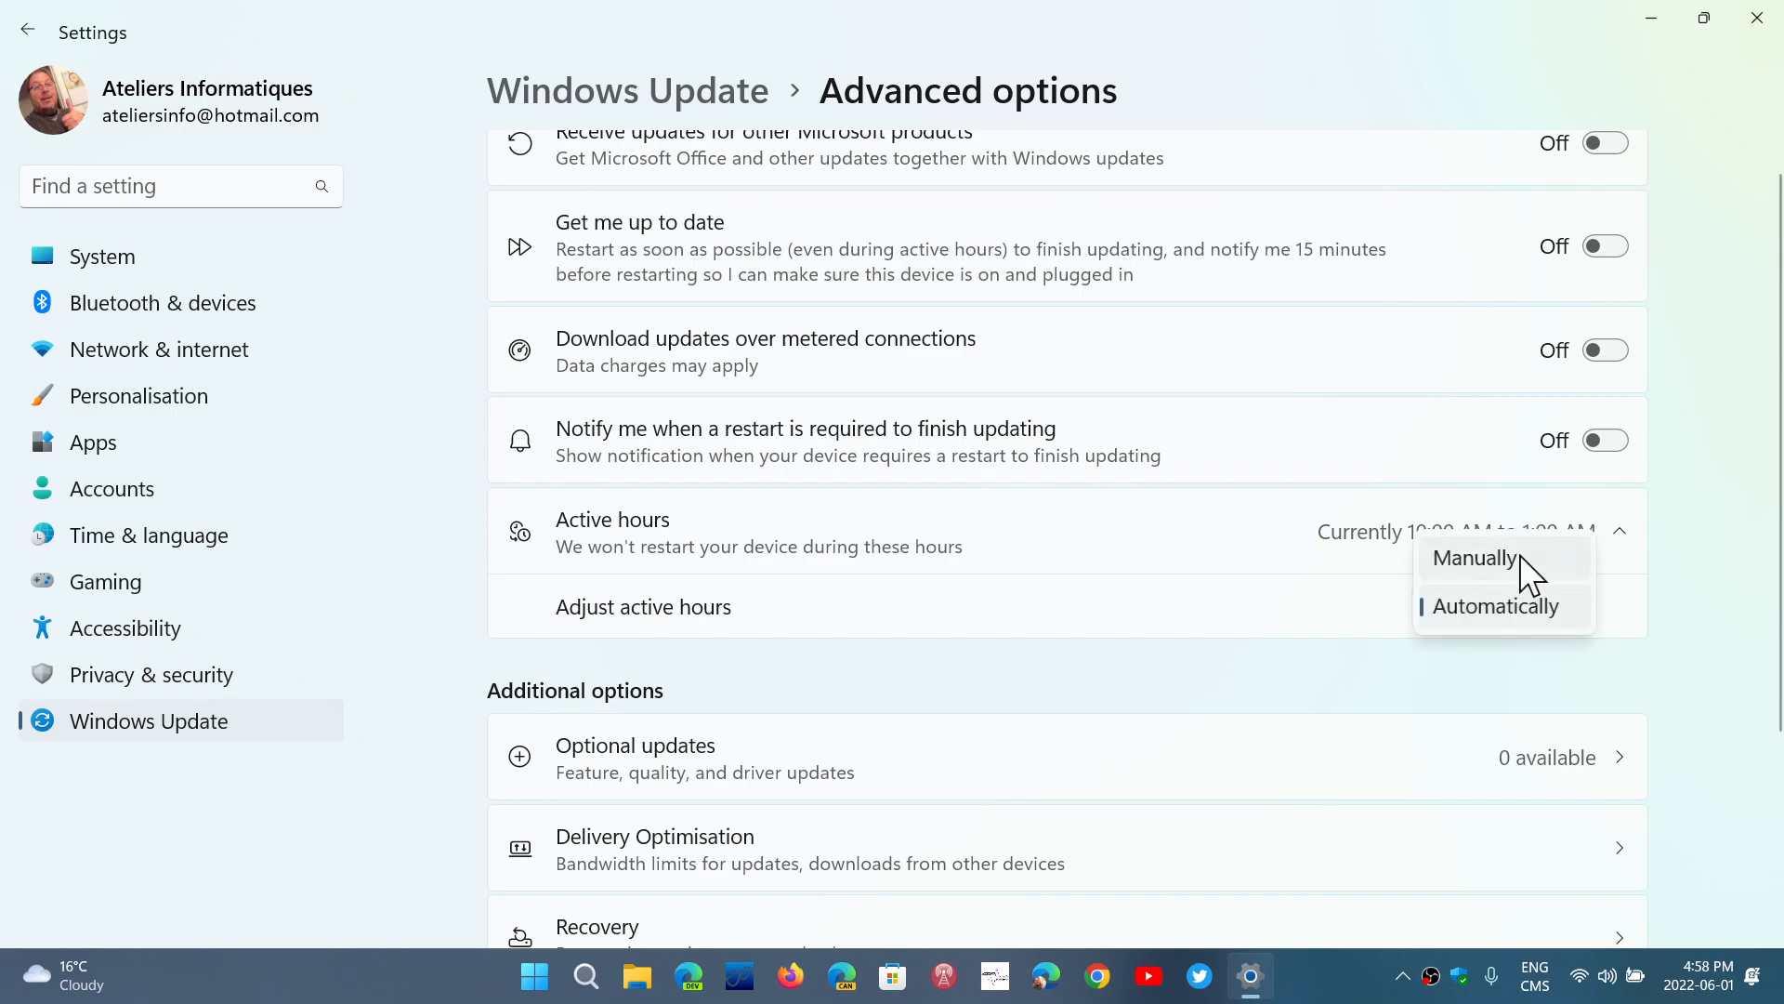
{"action": "left_click", "coordinate": [1475, 557]}
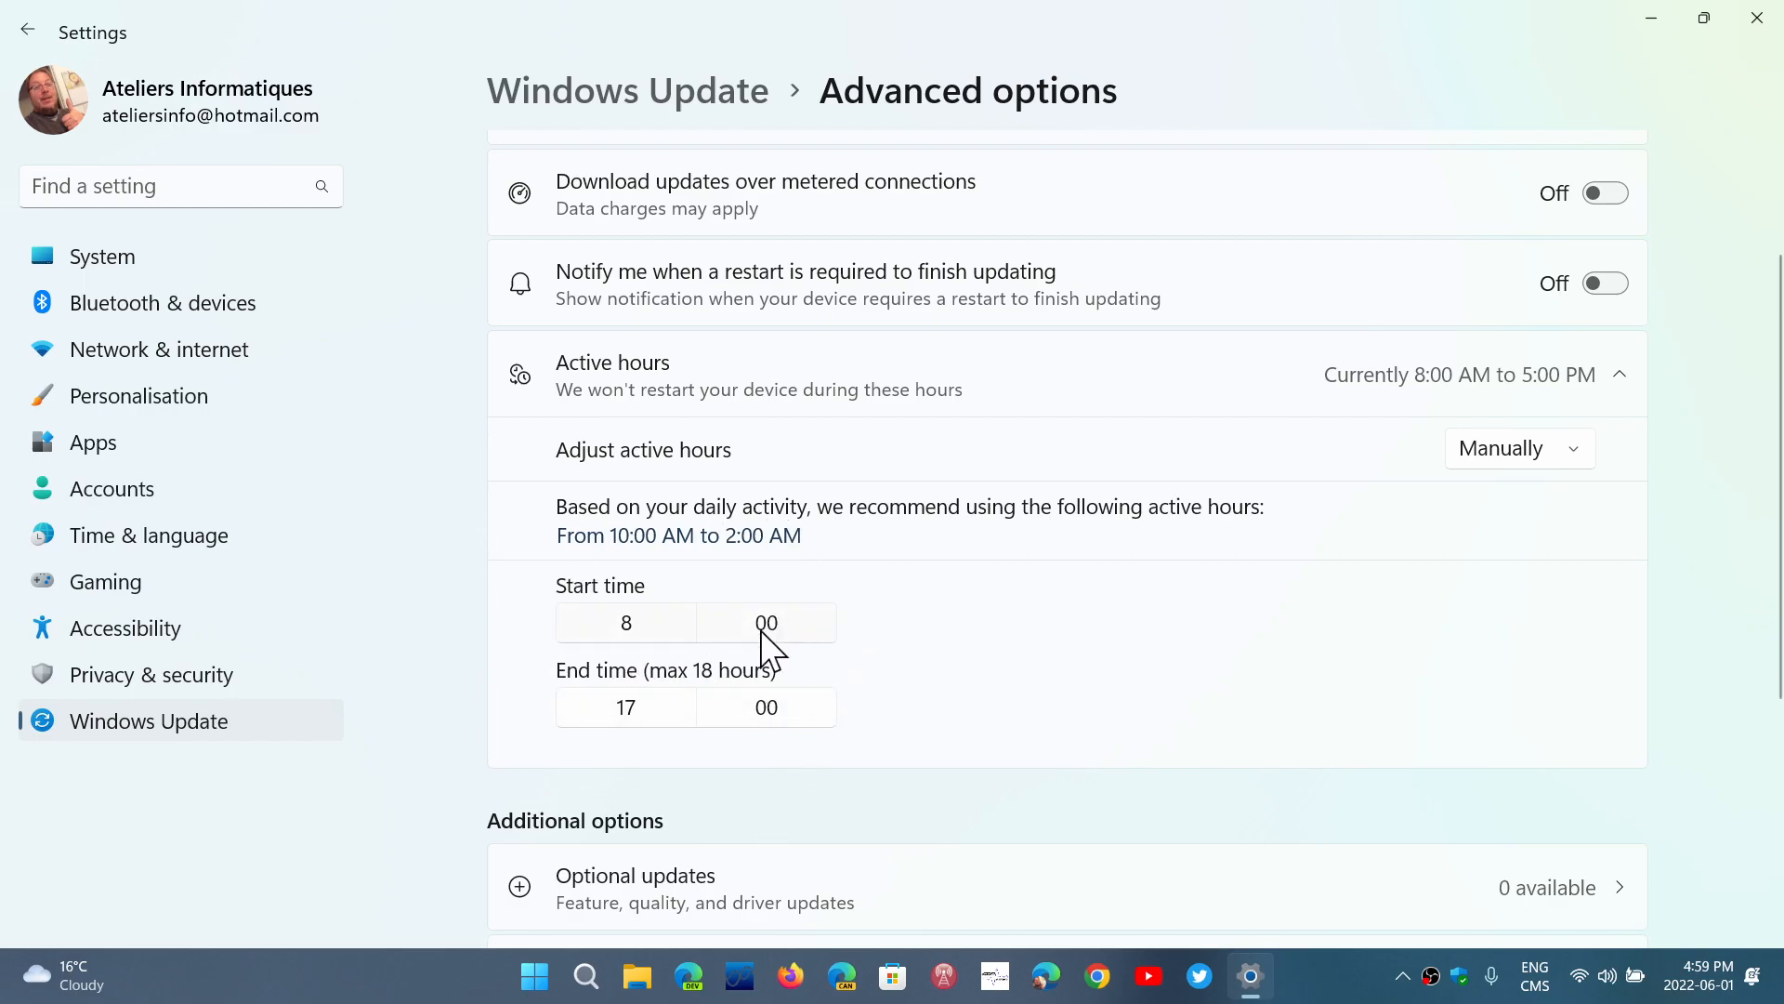
{"action": "mouse_move", "coordinate": [1104, 711]}
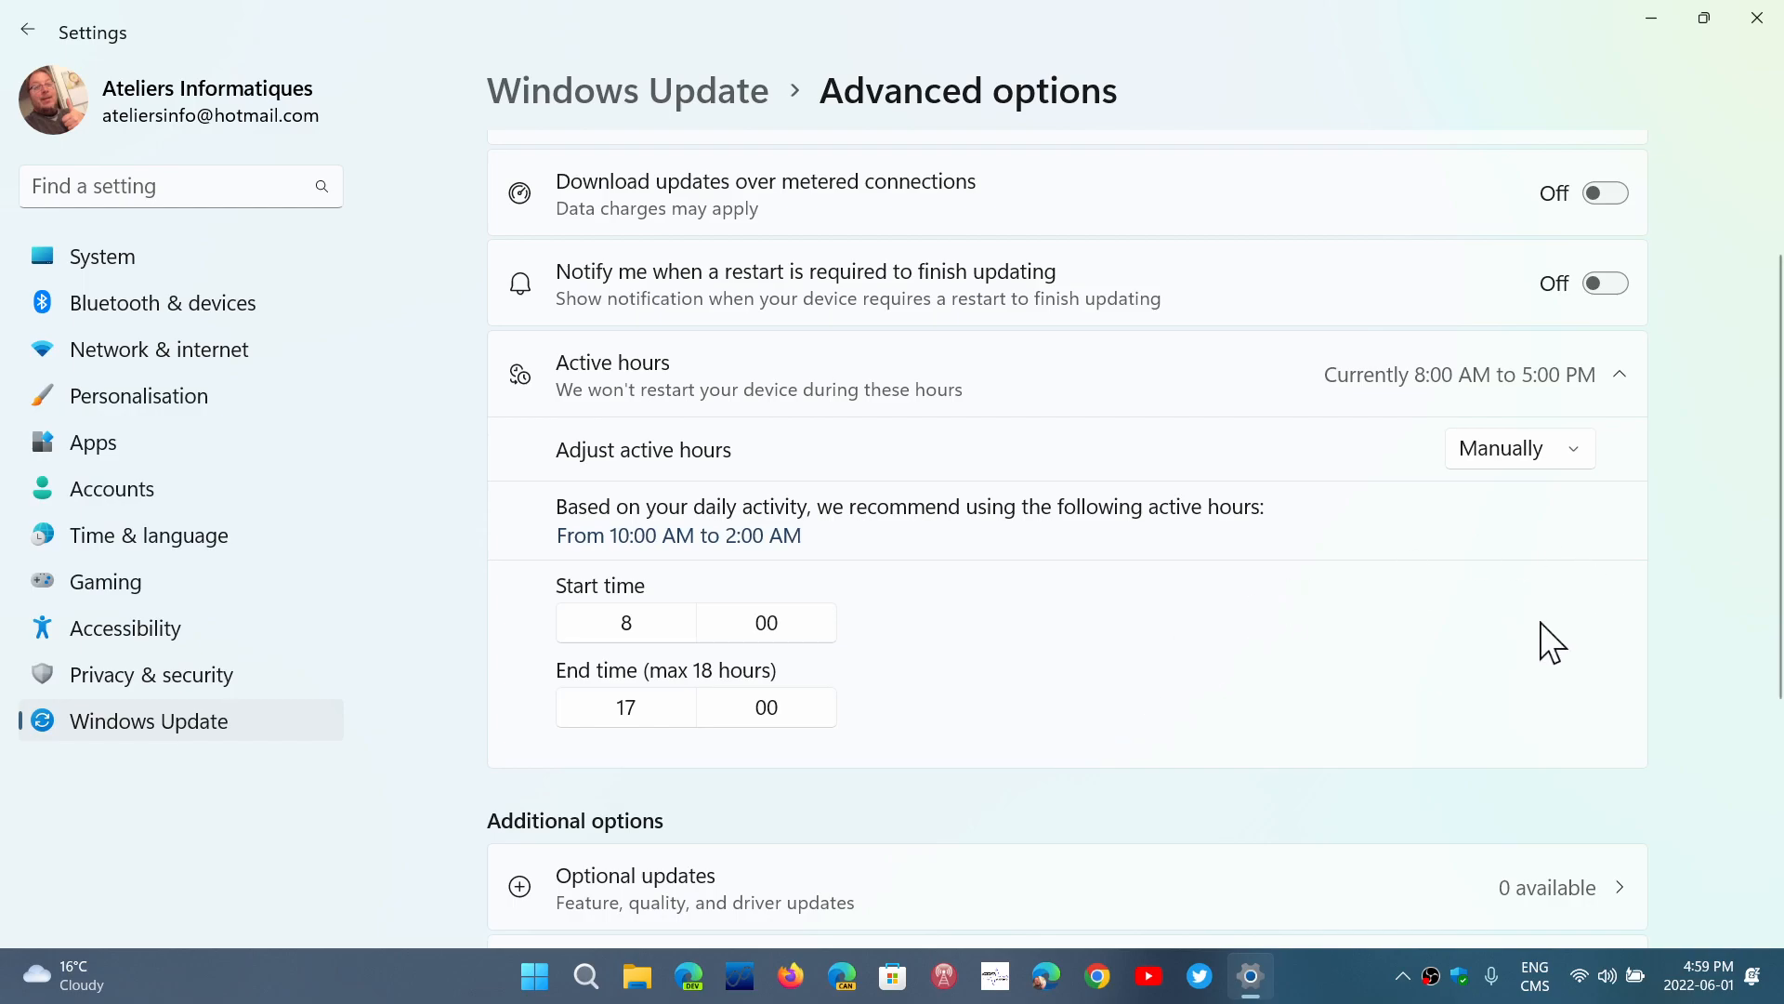
{"action": "left_click", "coordinate": [1518, 448]}
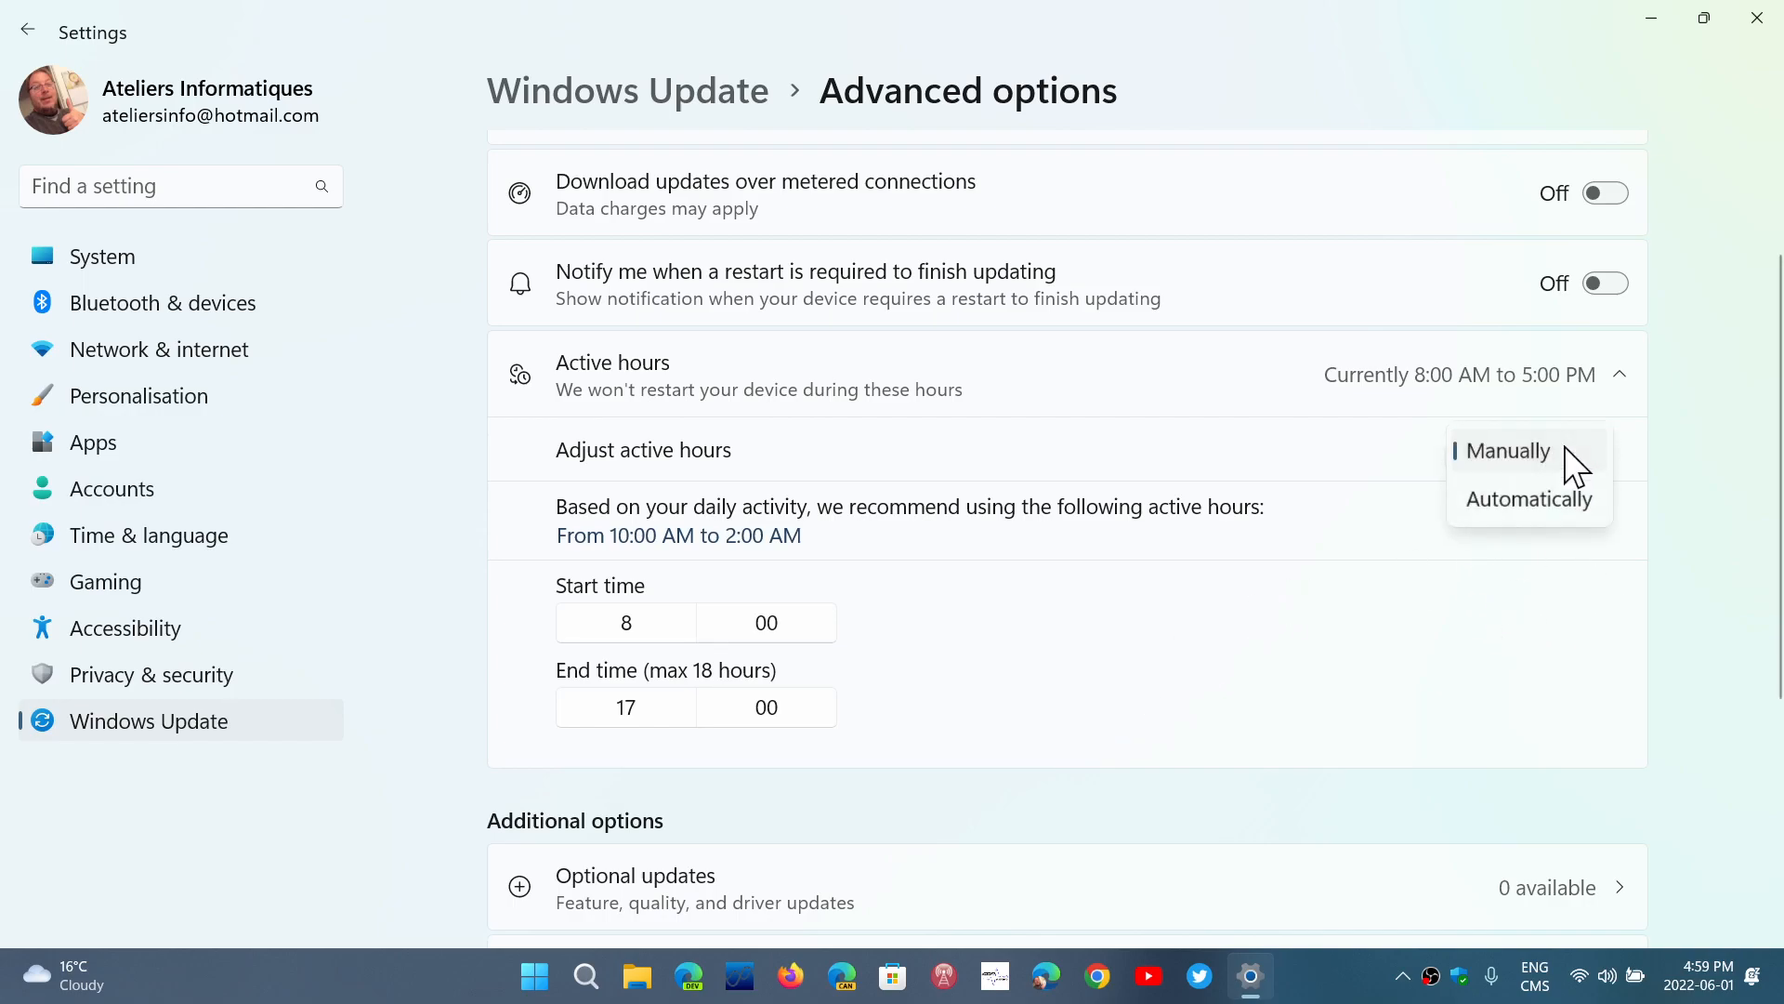
{"action": "left_click", "coordinate": [1529, 498]}
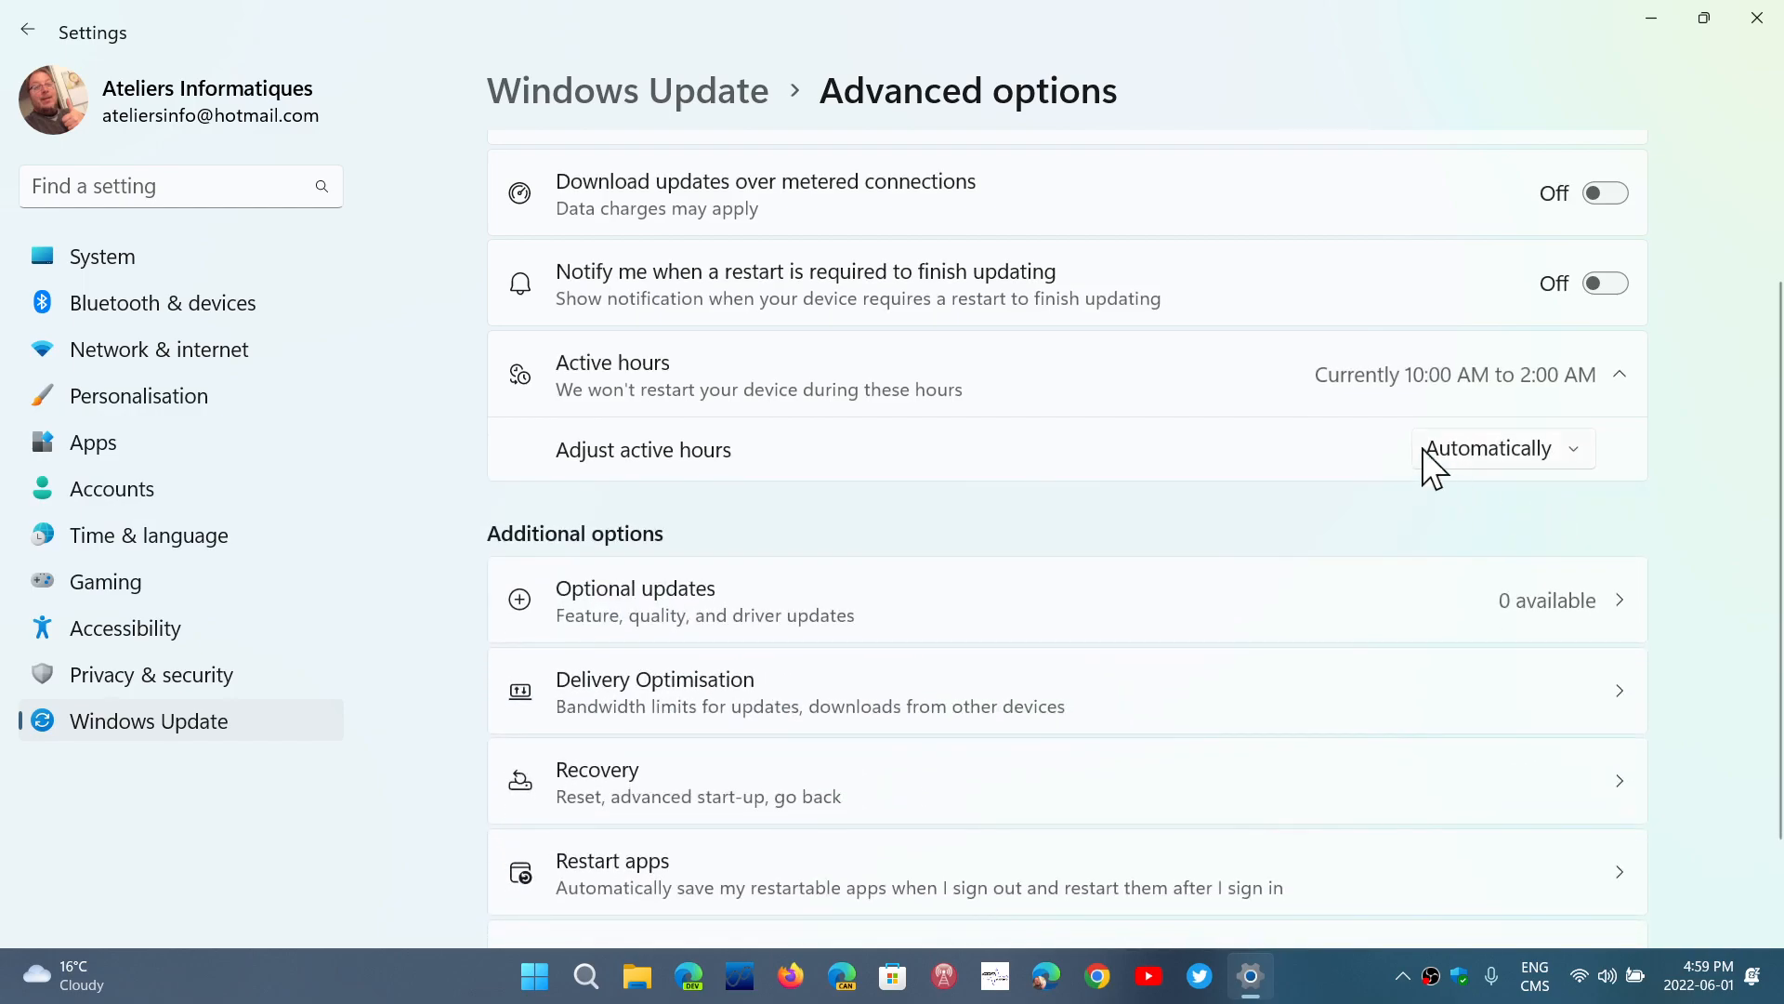
{"action": "mouse_move", "coordinate": [1378, 503]}
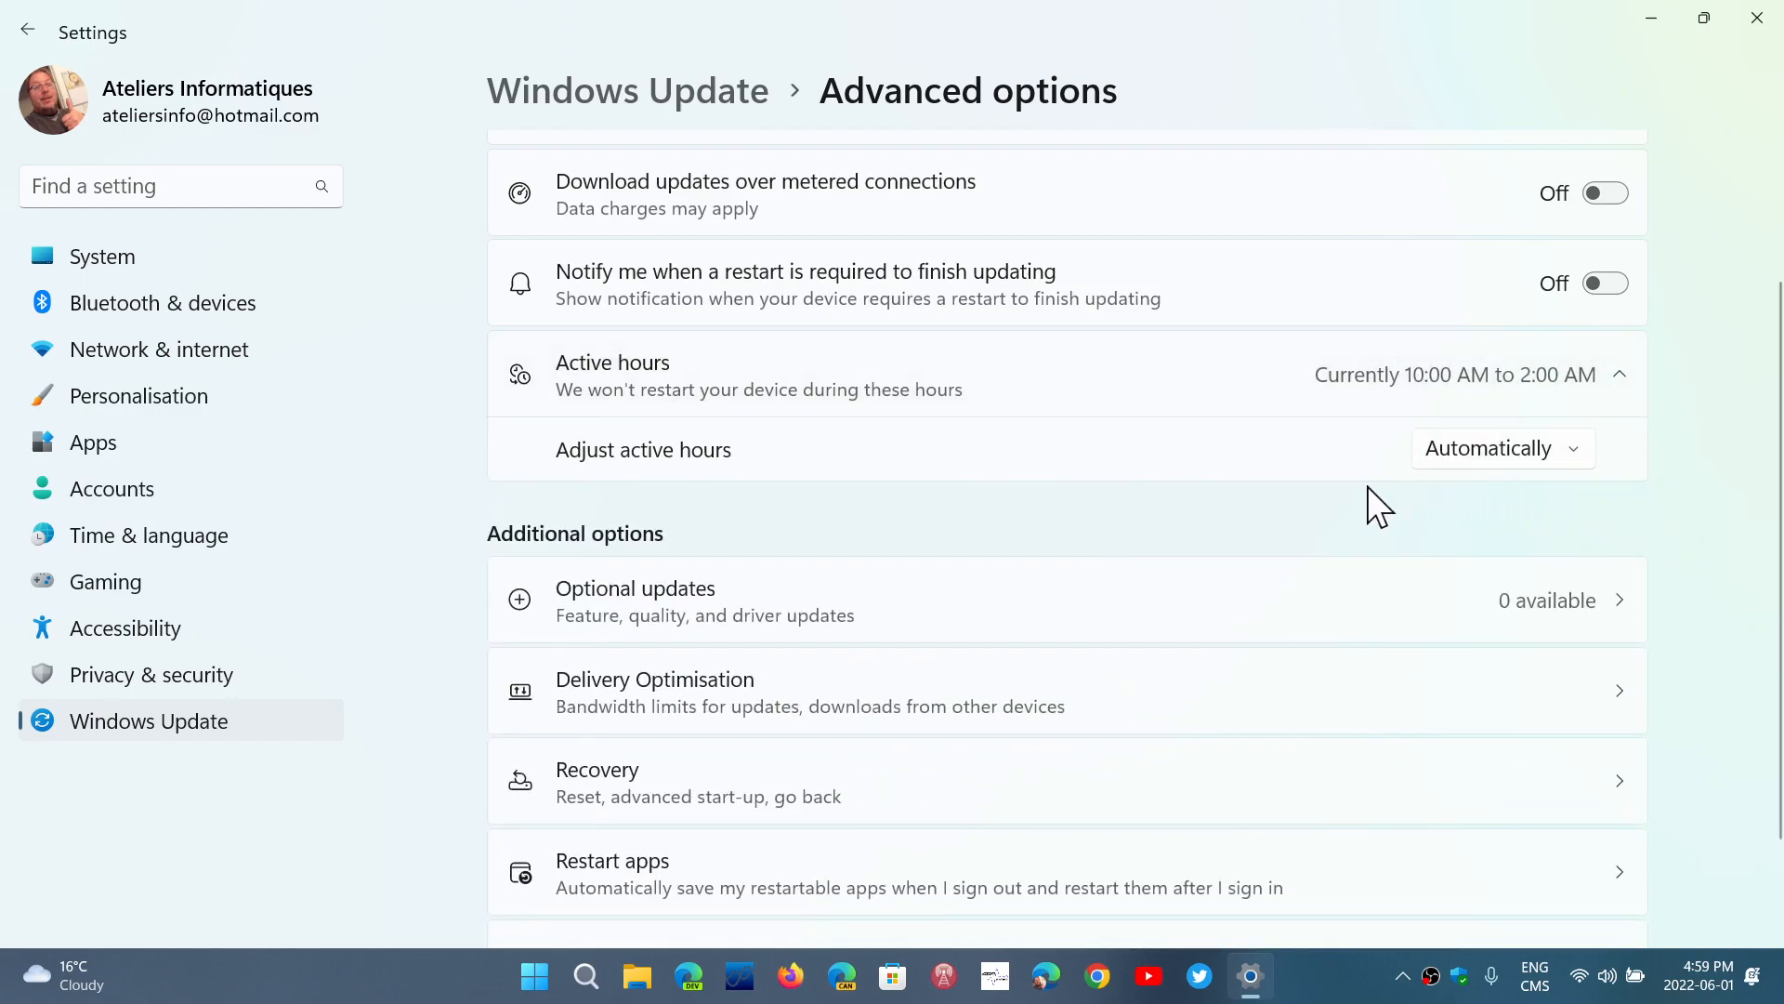
{"action": "mouse_move", "coordinate": [1522, 500]}
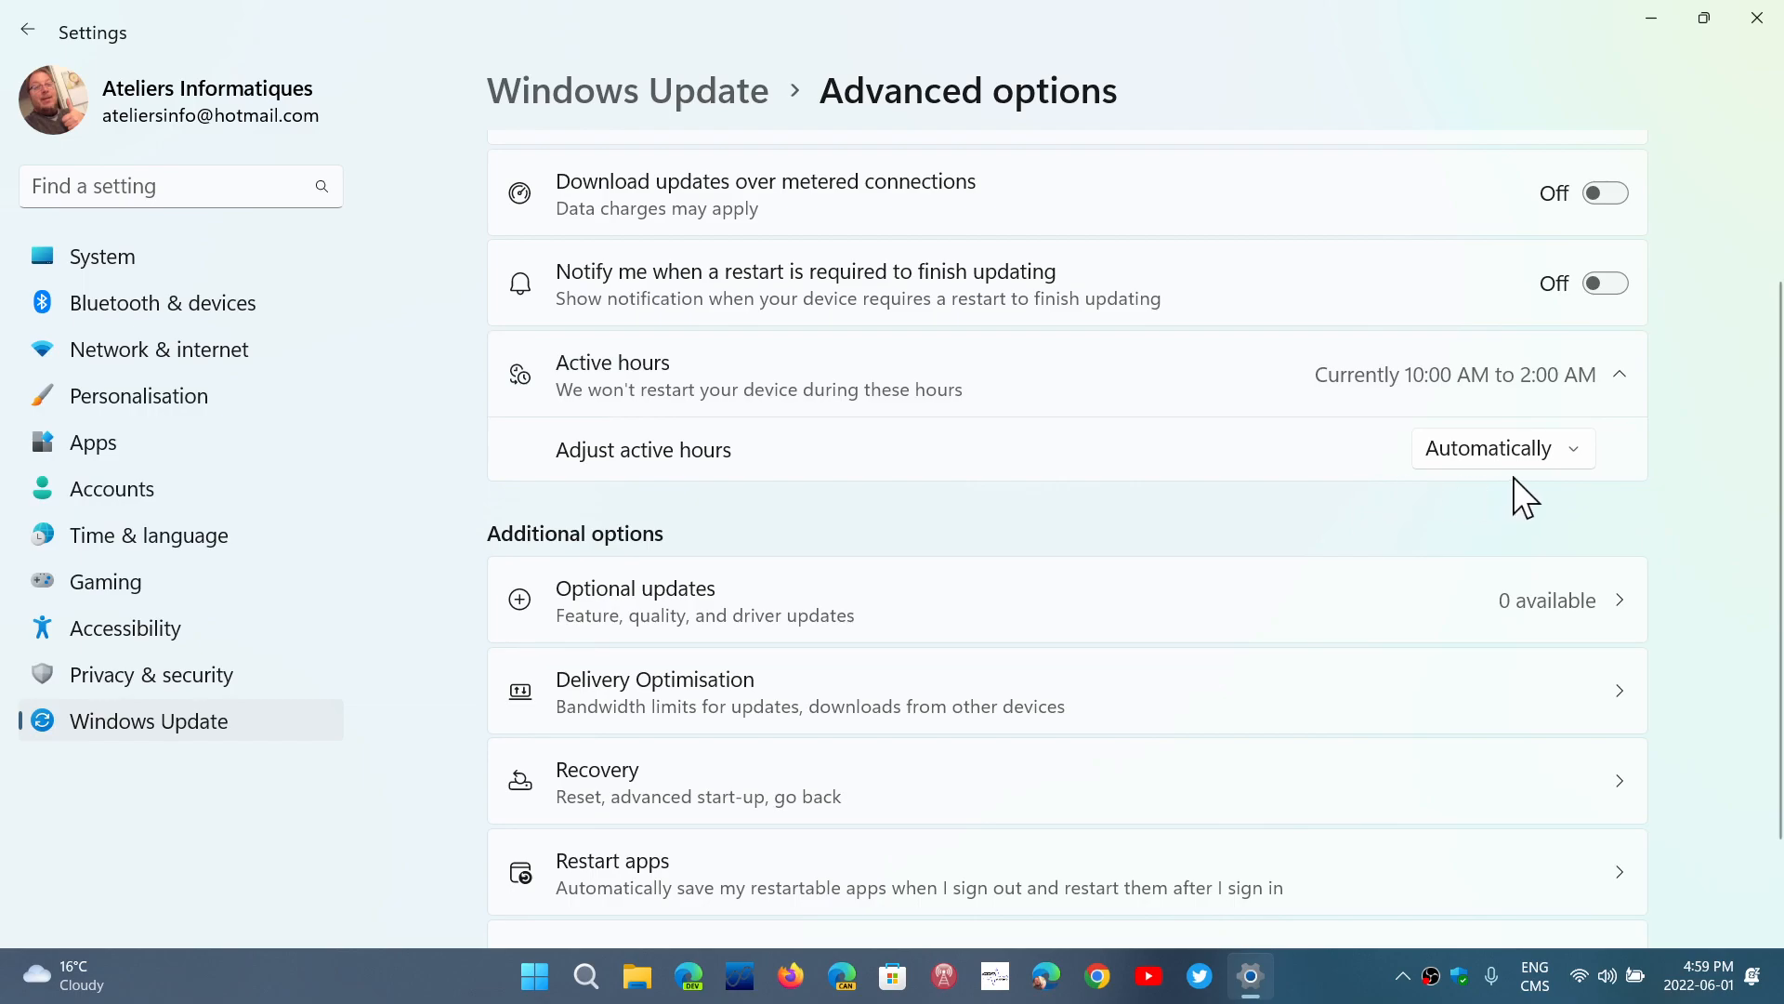
{"action": "mouse_move", "coordinate": [1468, 454]}
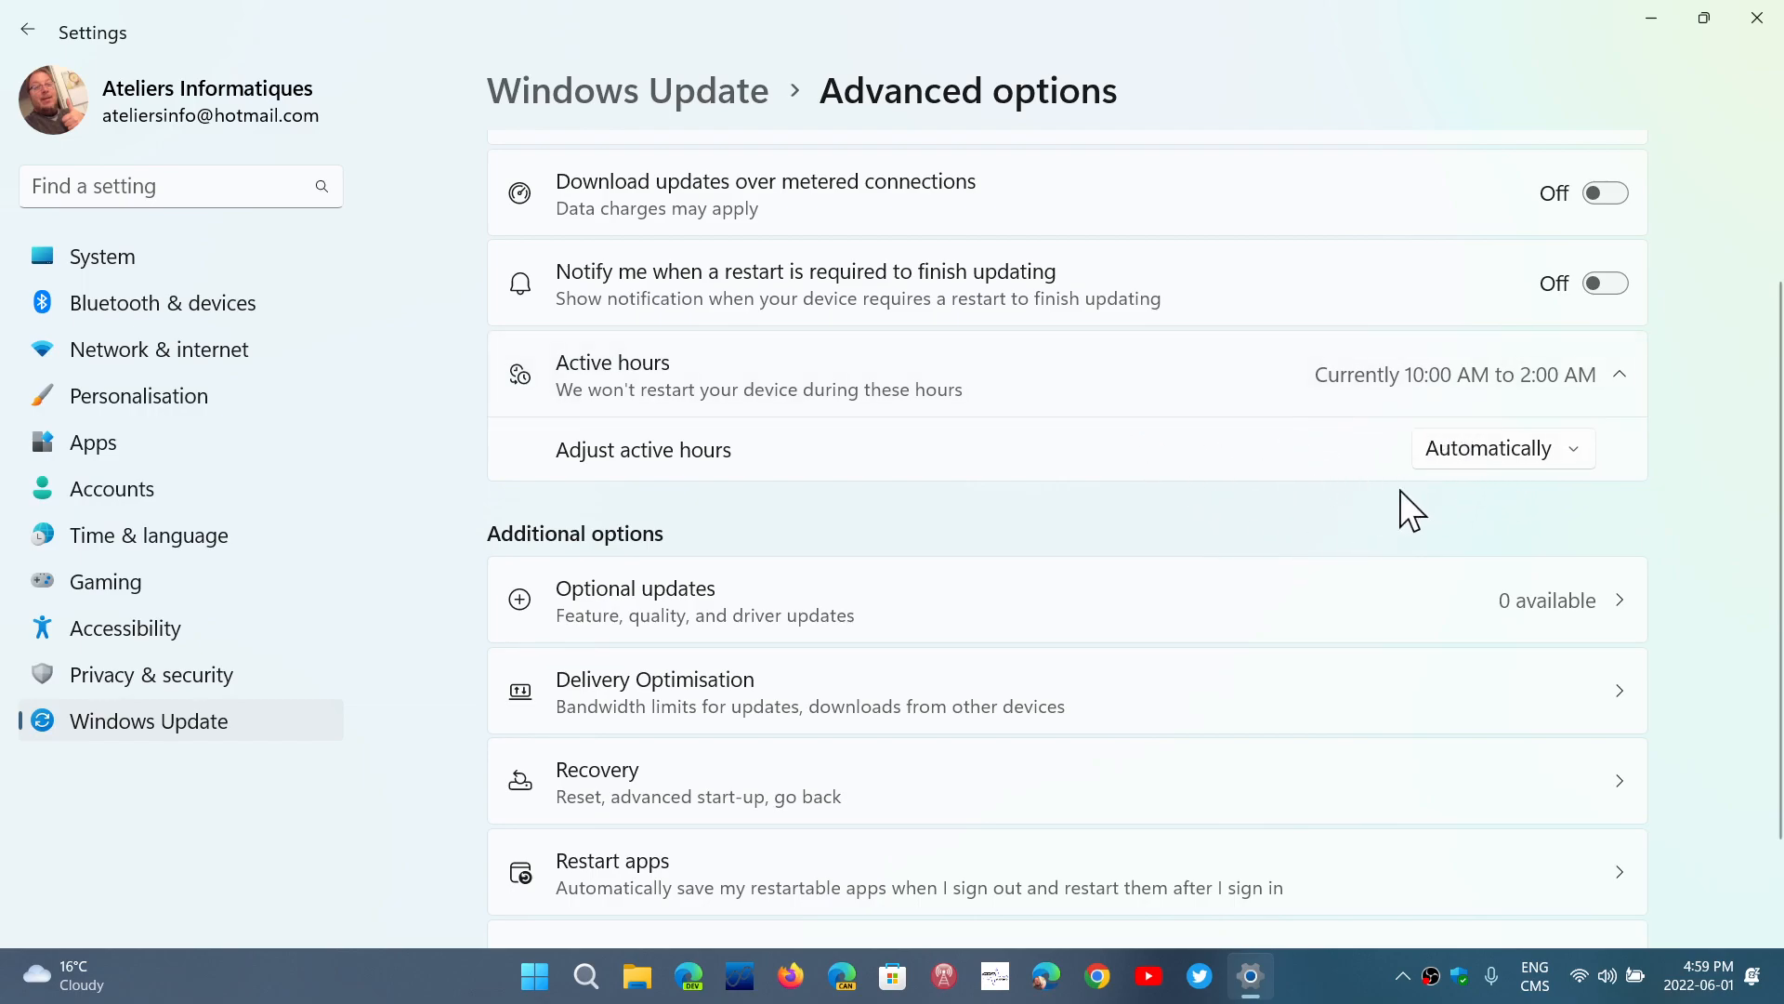
{"action": "mouse_move", "coordinate": [1437, 520]}
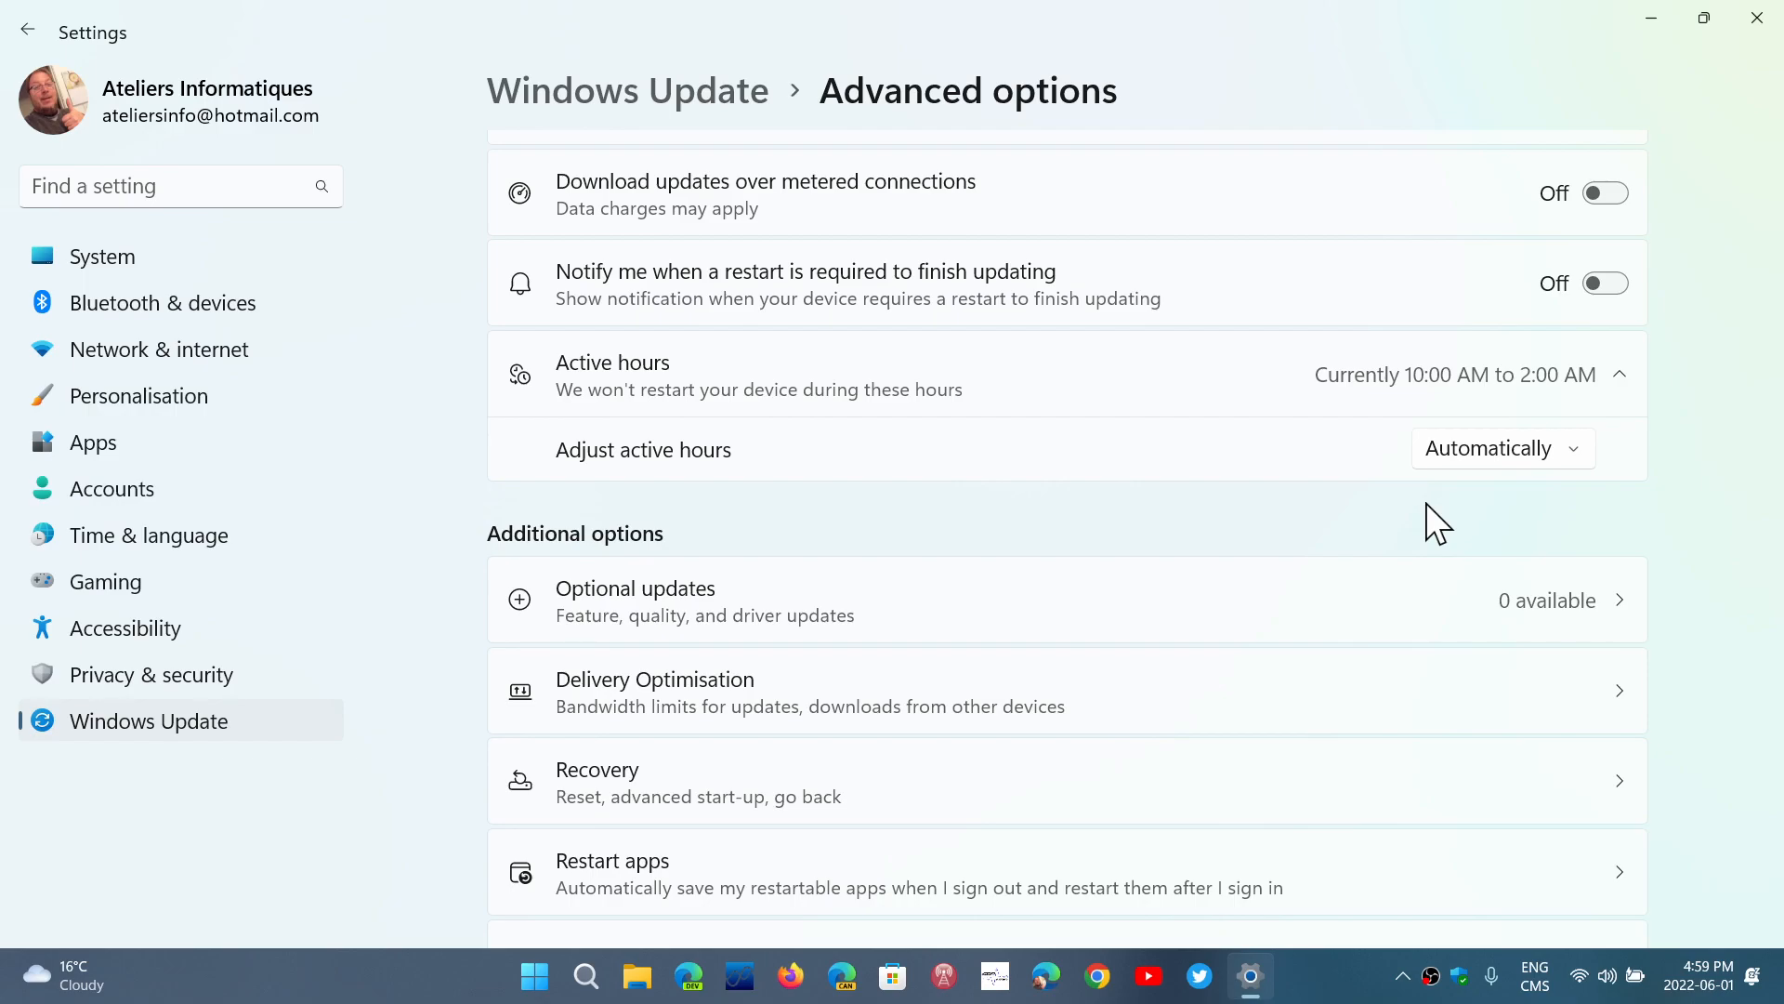
{"action": "mouse_move", "coordinate": [1167, 494]}
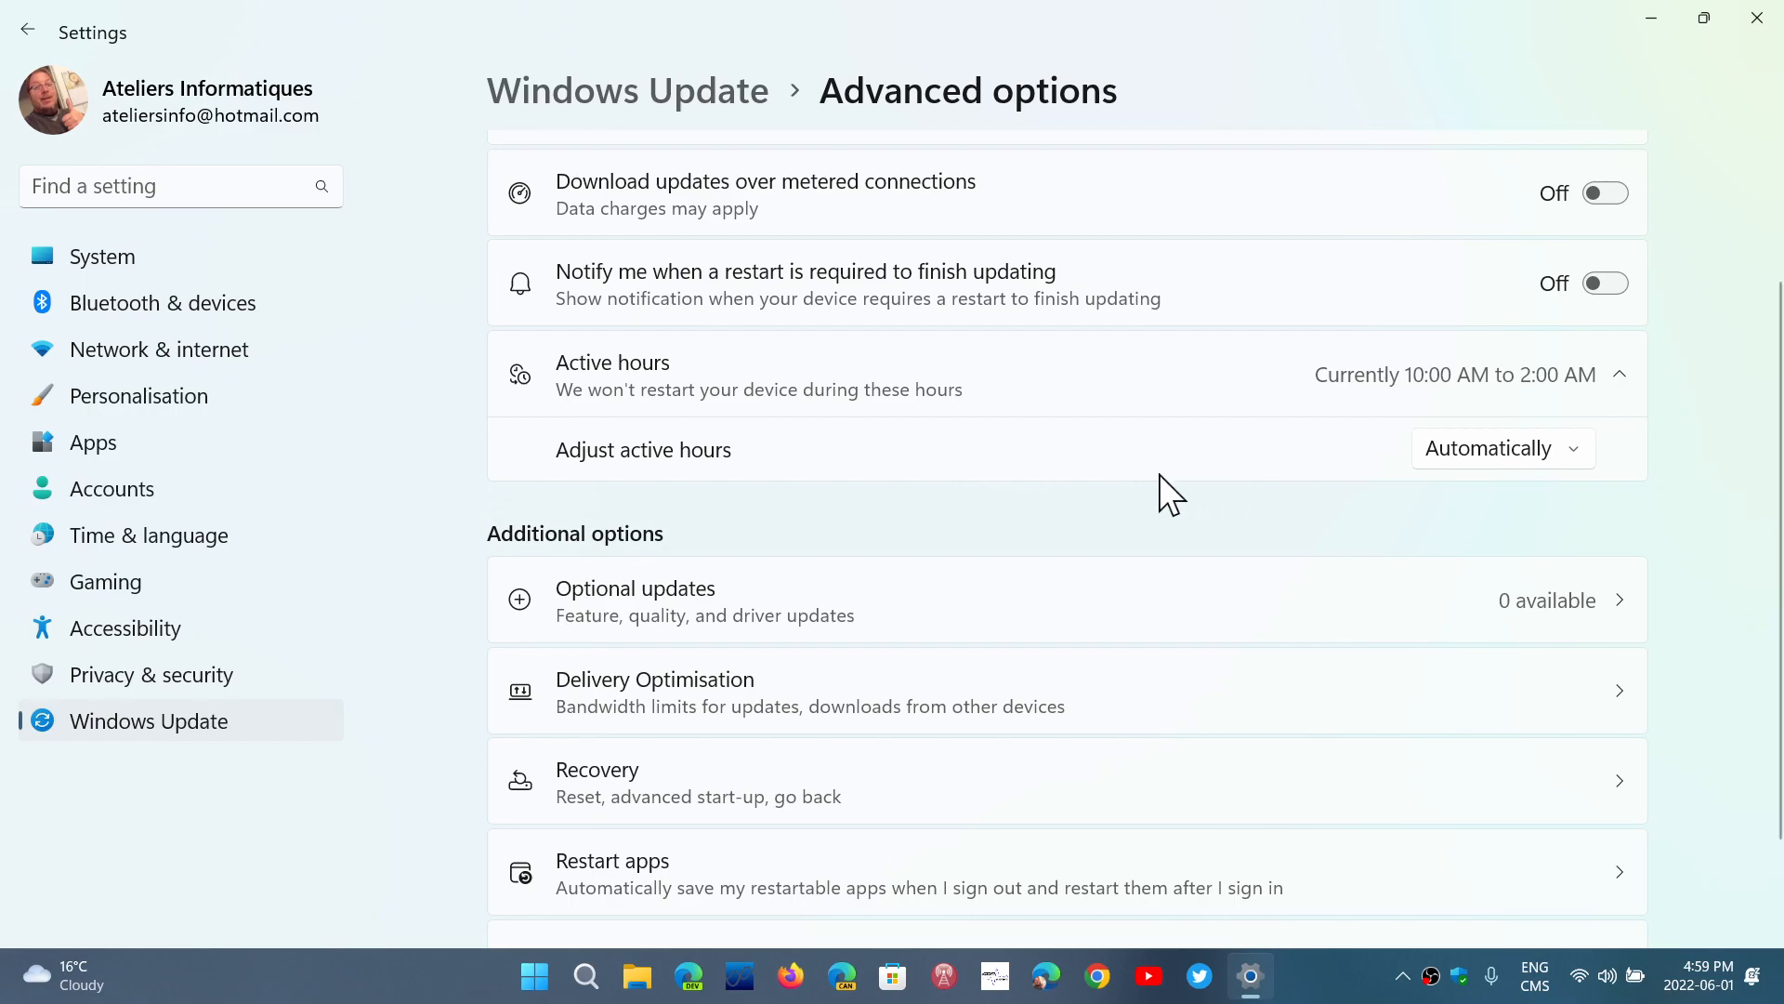
{"action": "mouse_move", "coordinate": [1634, 22]}
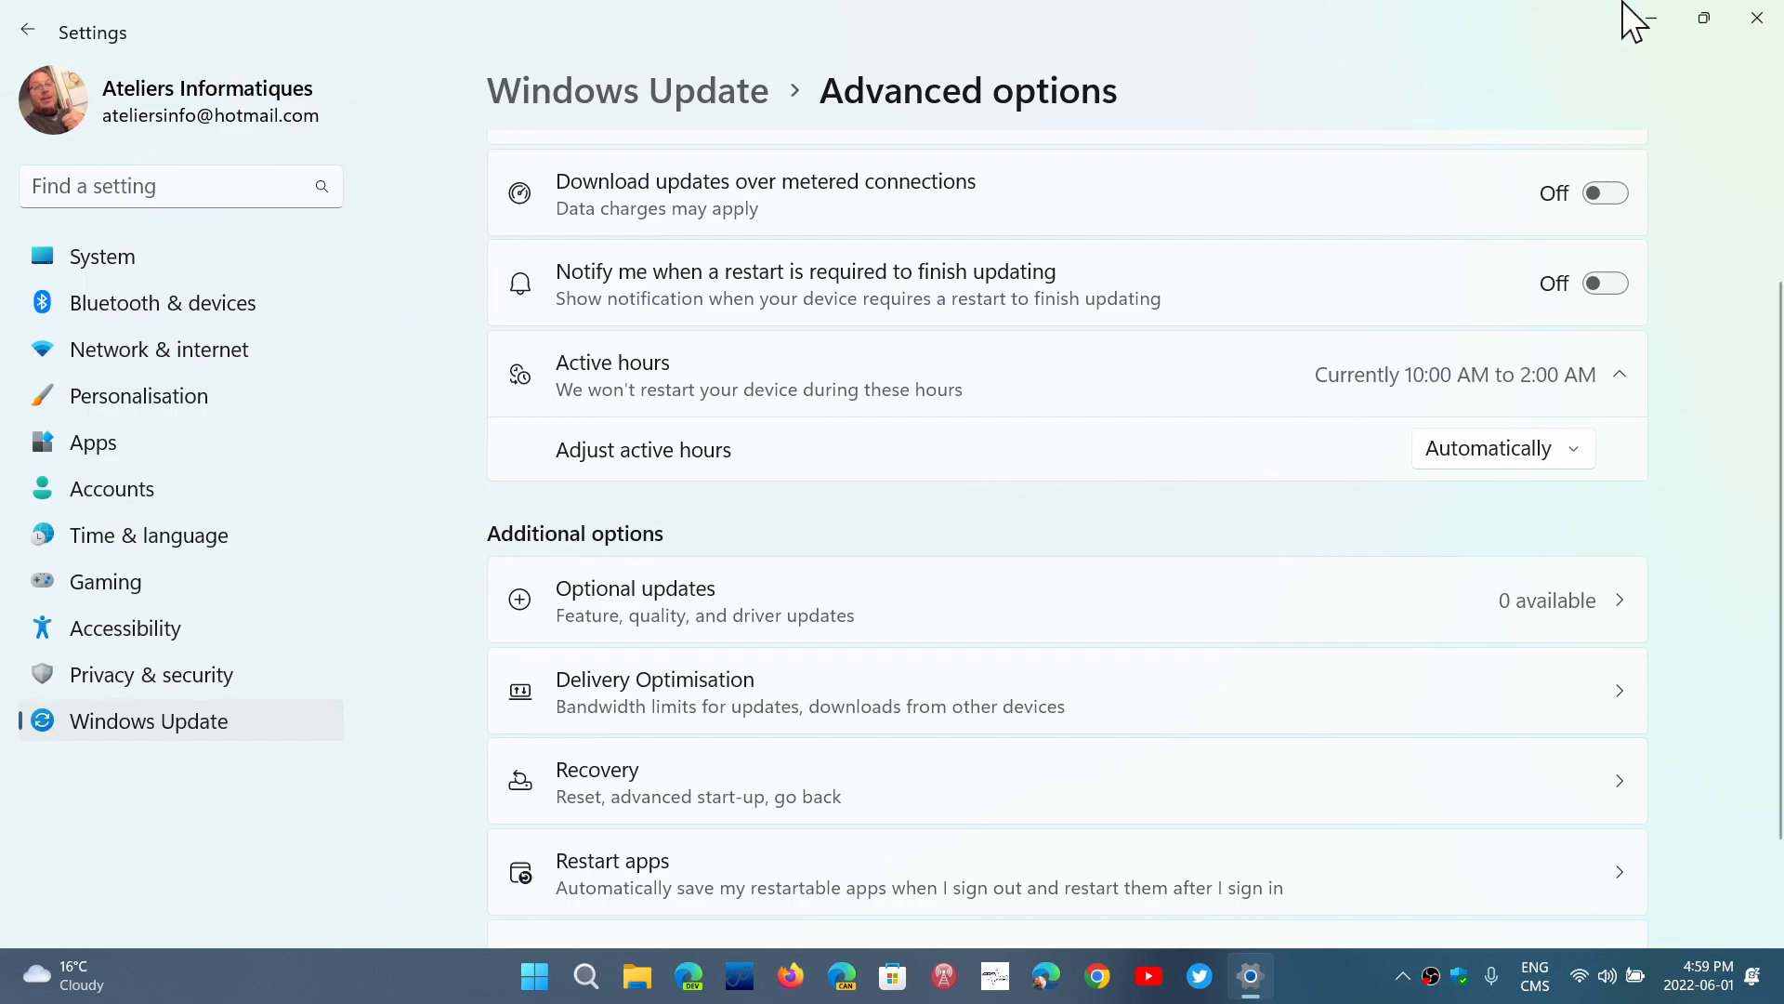
{"action": "mouse_move", "coordinate": [1565, 83]}
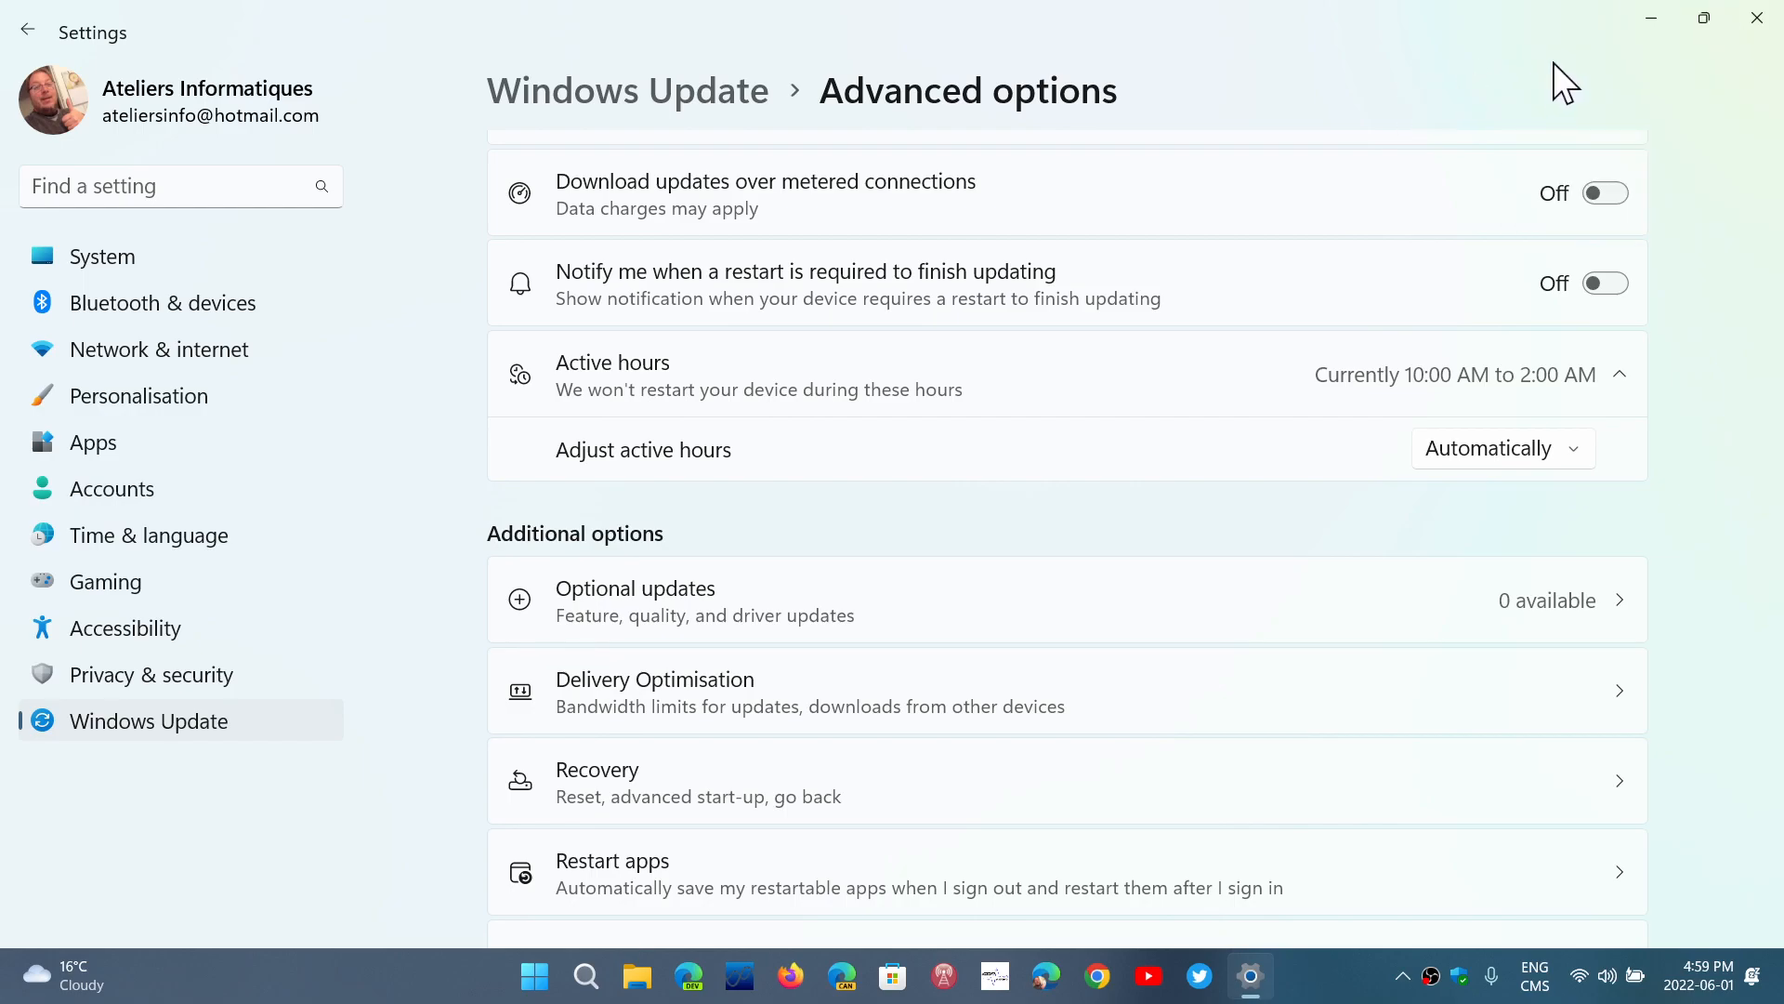
{"action": "mouse_move", "coordinate": [1725, 444]}
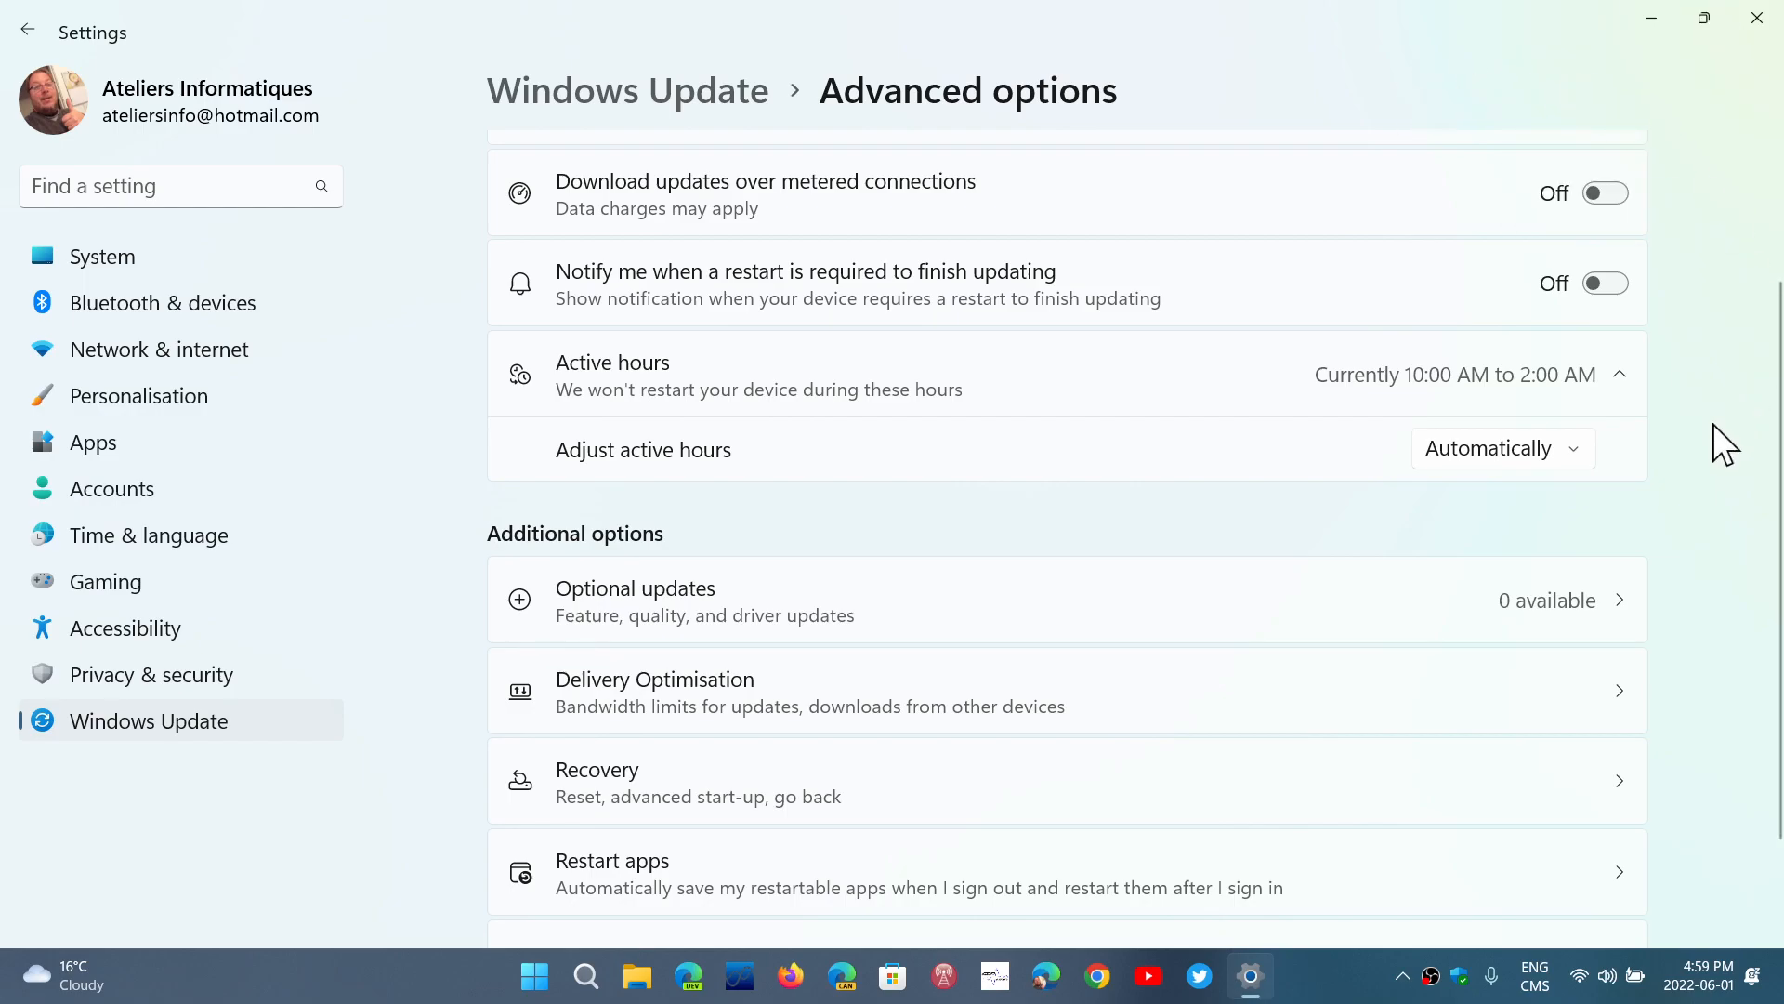
{"action": "mouse_move", "coordinate": [1695, 671]}
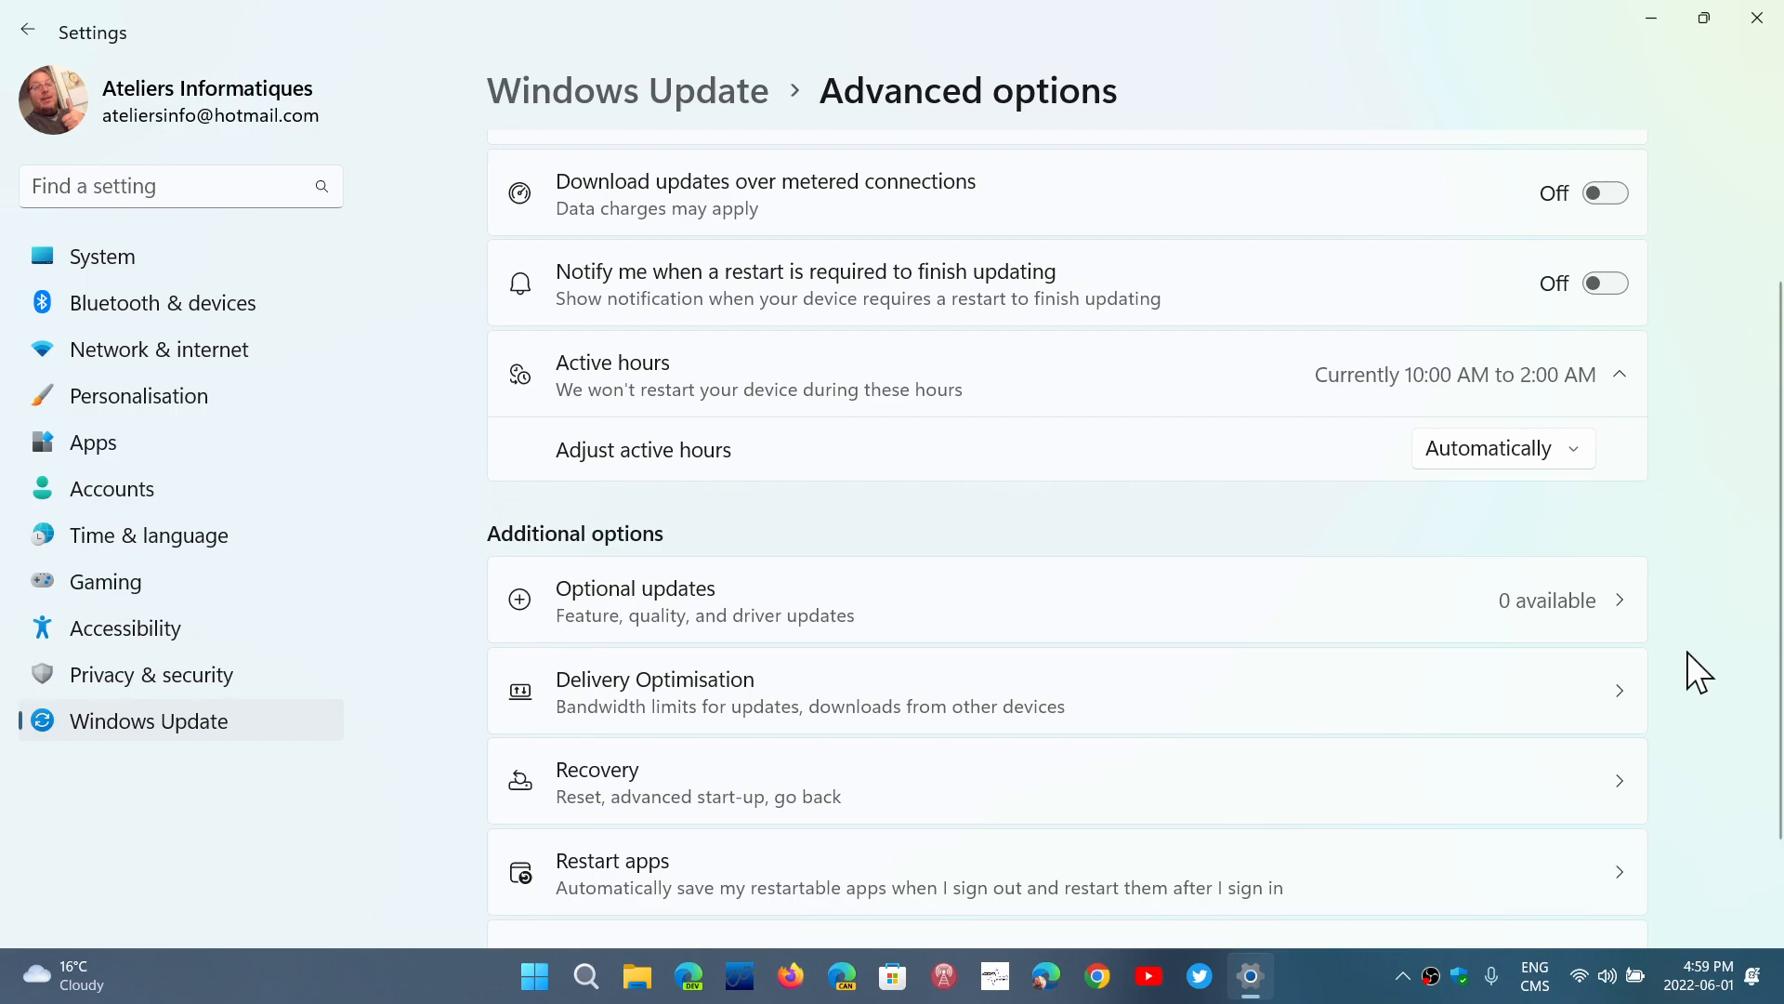
{"action": "mouse_move", "coordinate": [728, 899]}
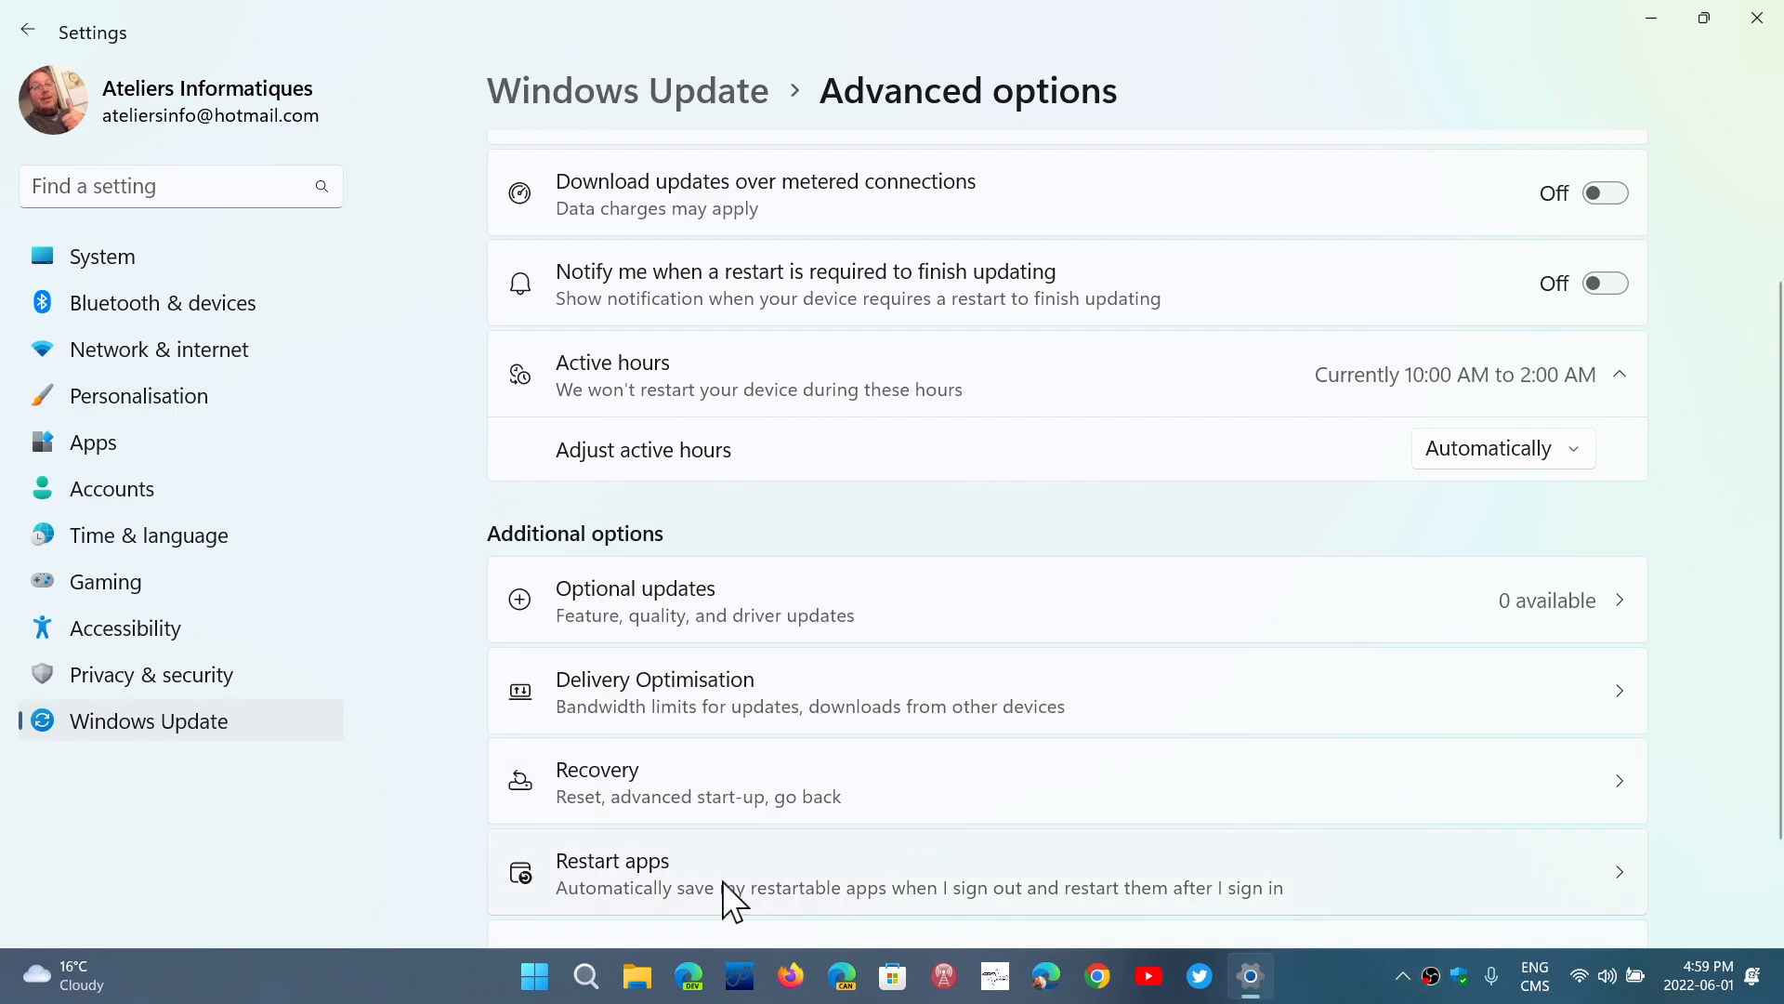
{"action": "mouse_move", "coordinate": [1712, 996]}
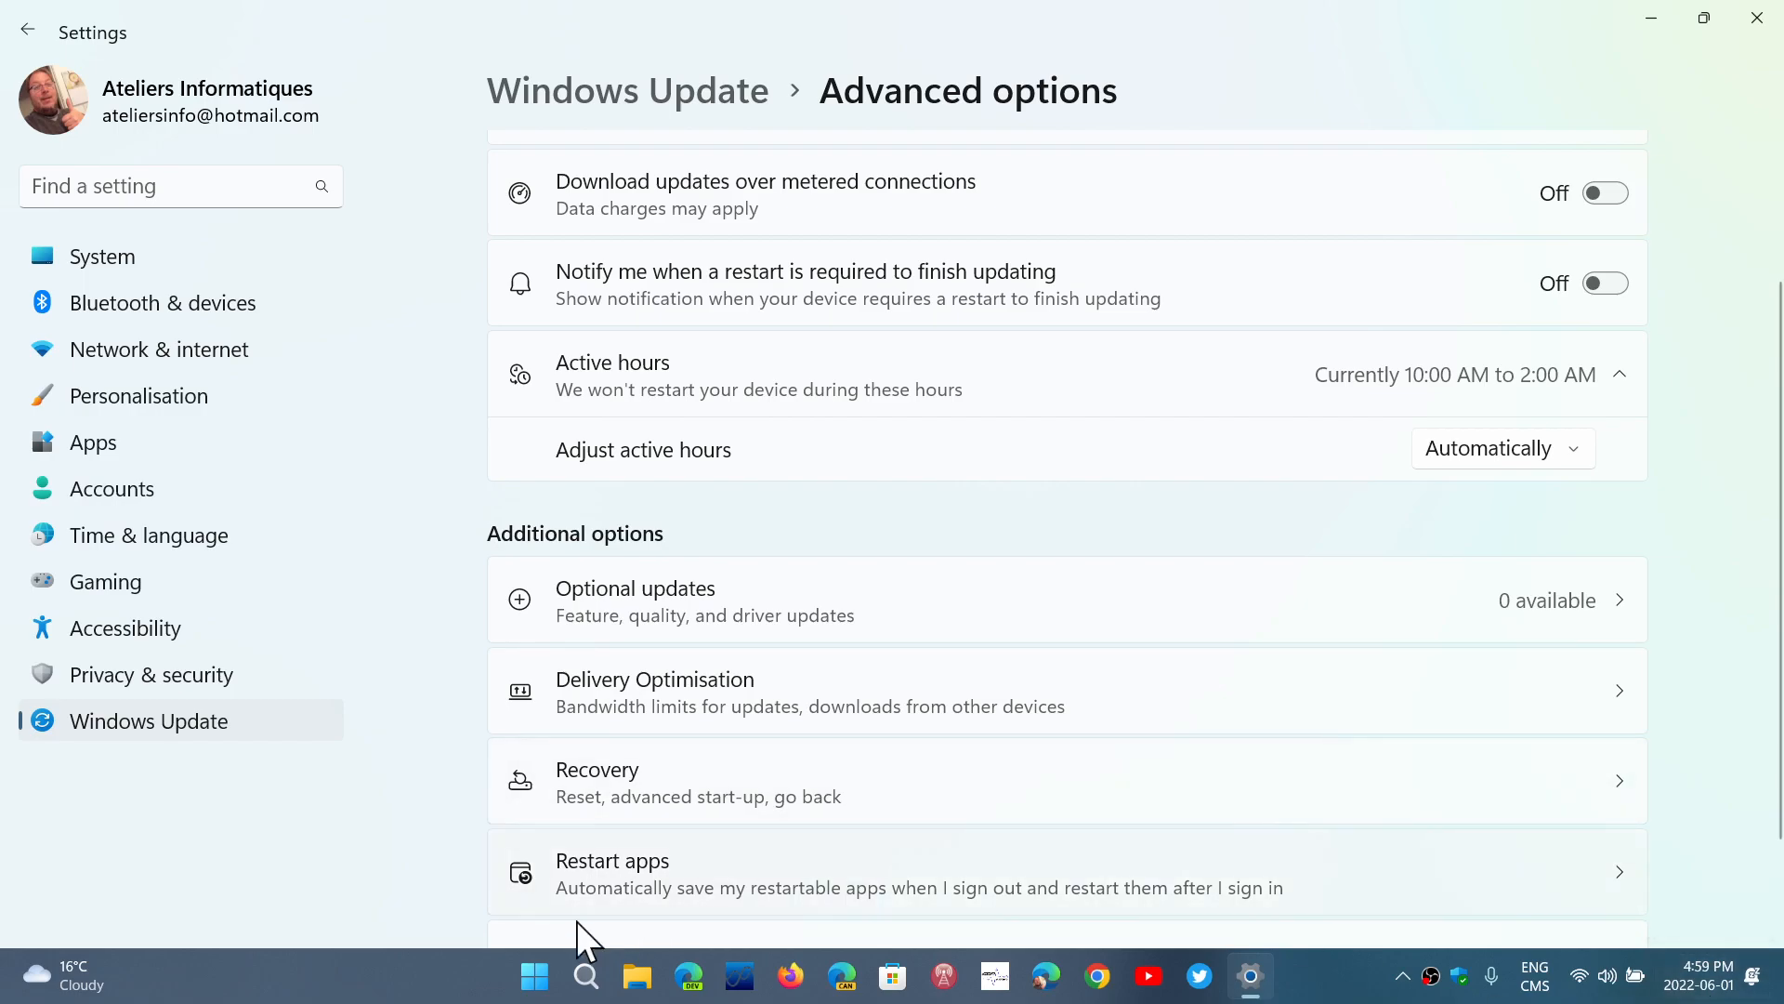
{"action": "mouse_move", "coordinate": [472, 955]}
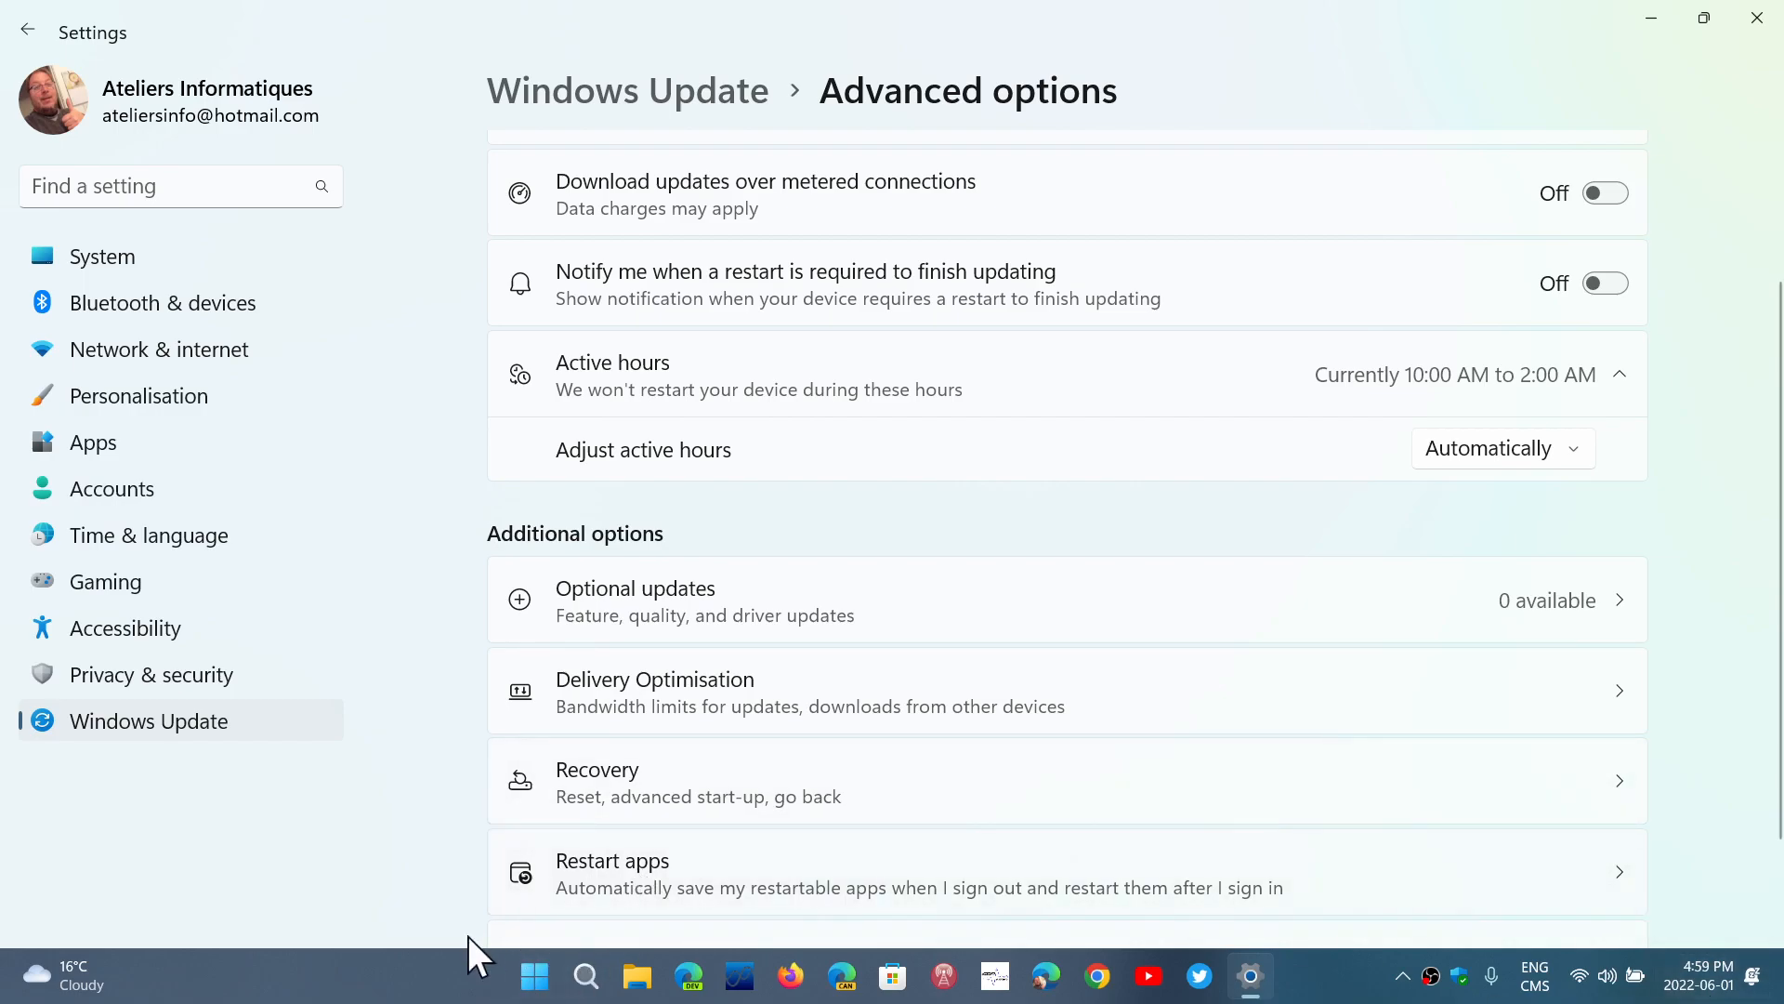
{"action": "mouse_move", "coordinate": [1705, 78]}
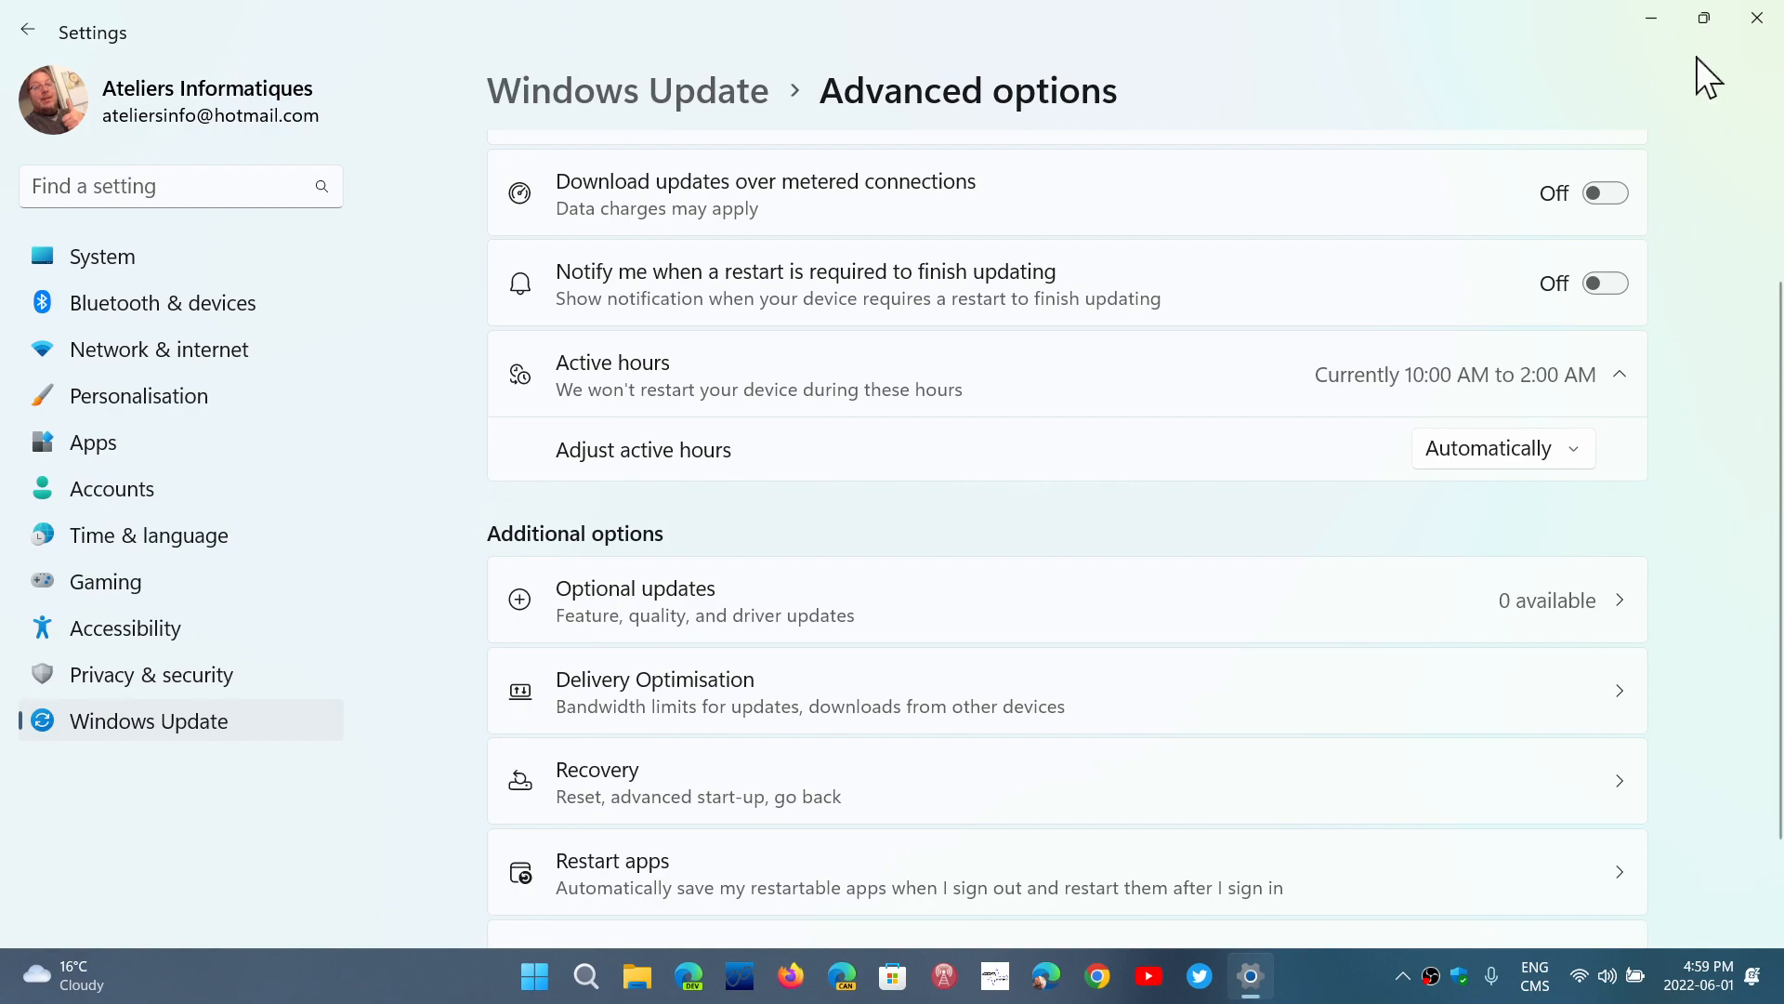
{"action": "mouse_move", "coordinate": [1756, 18]}
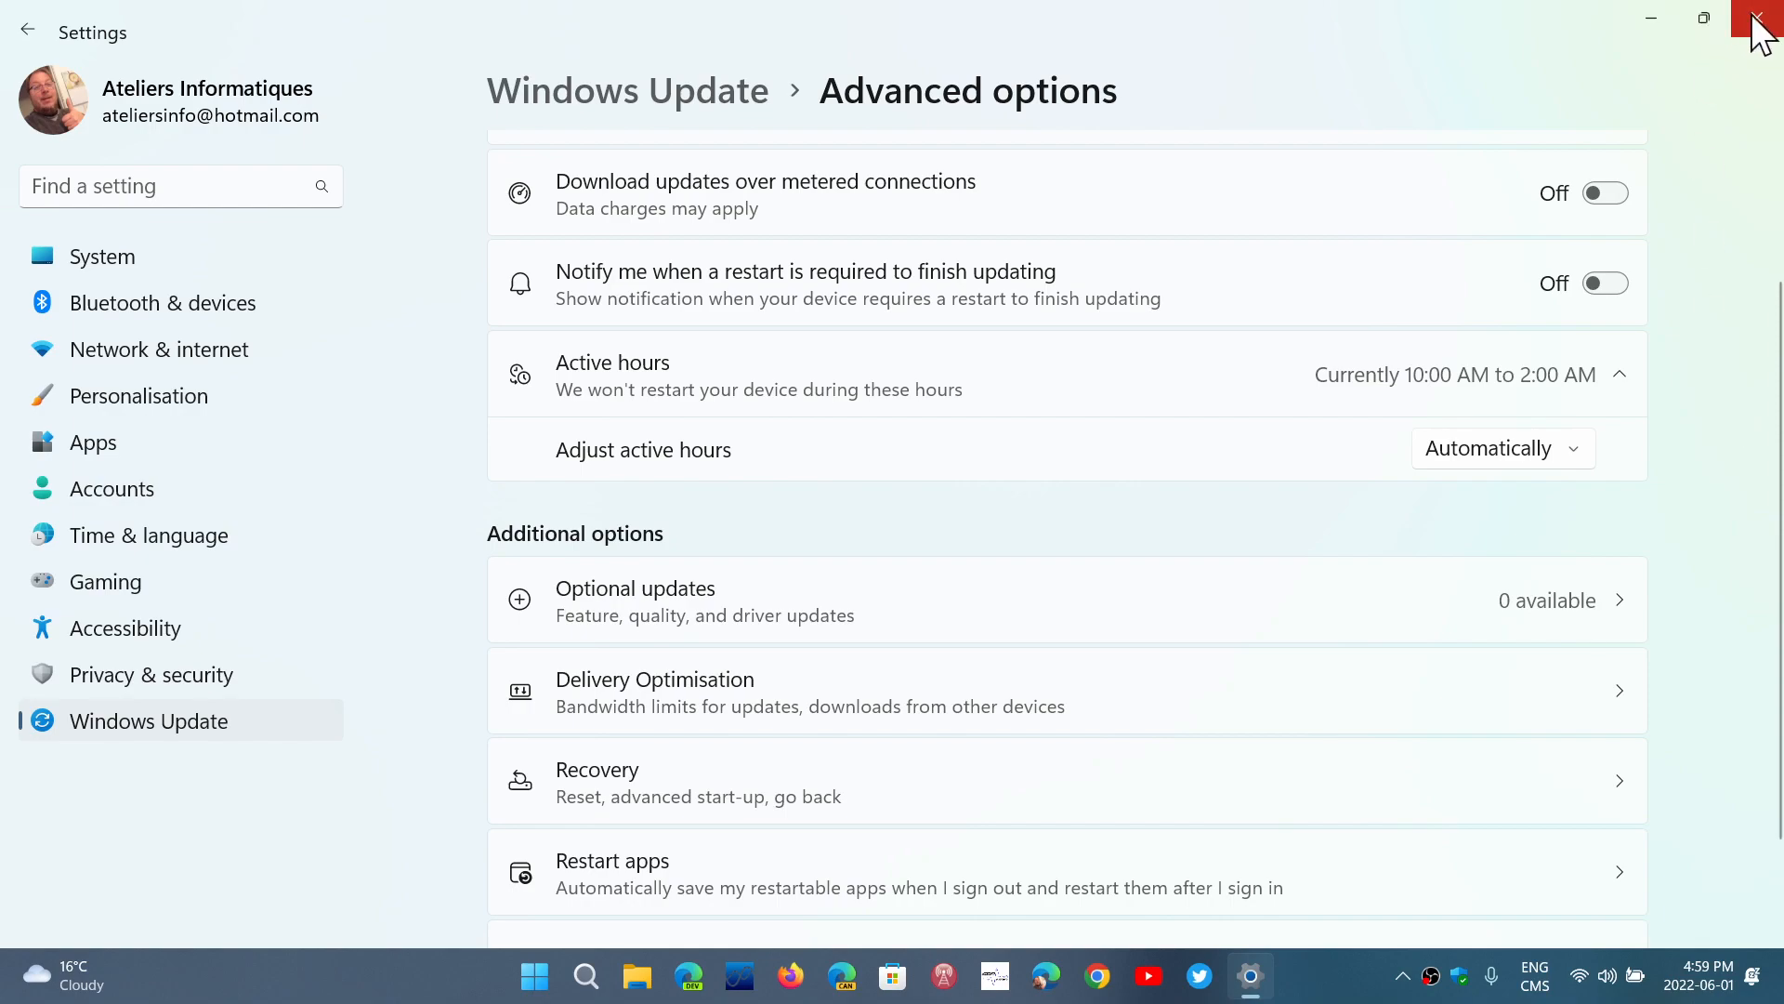
{"action": "mouse_move", "coordinate": [1759, 22]}
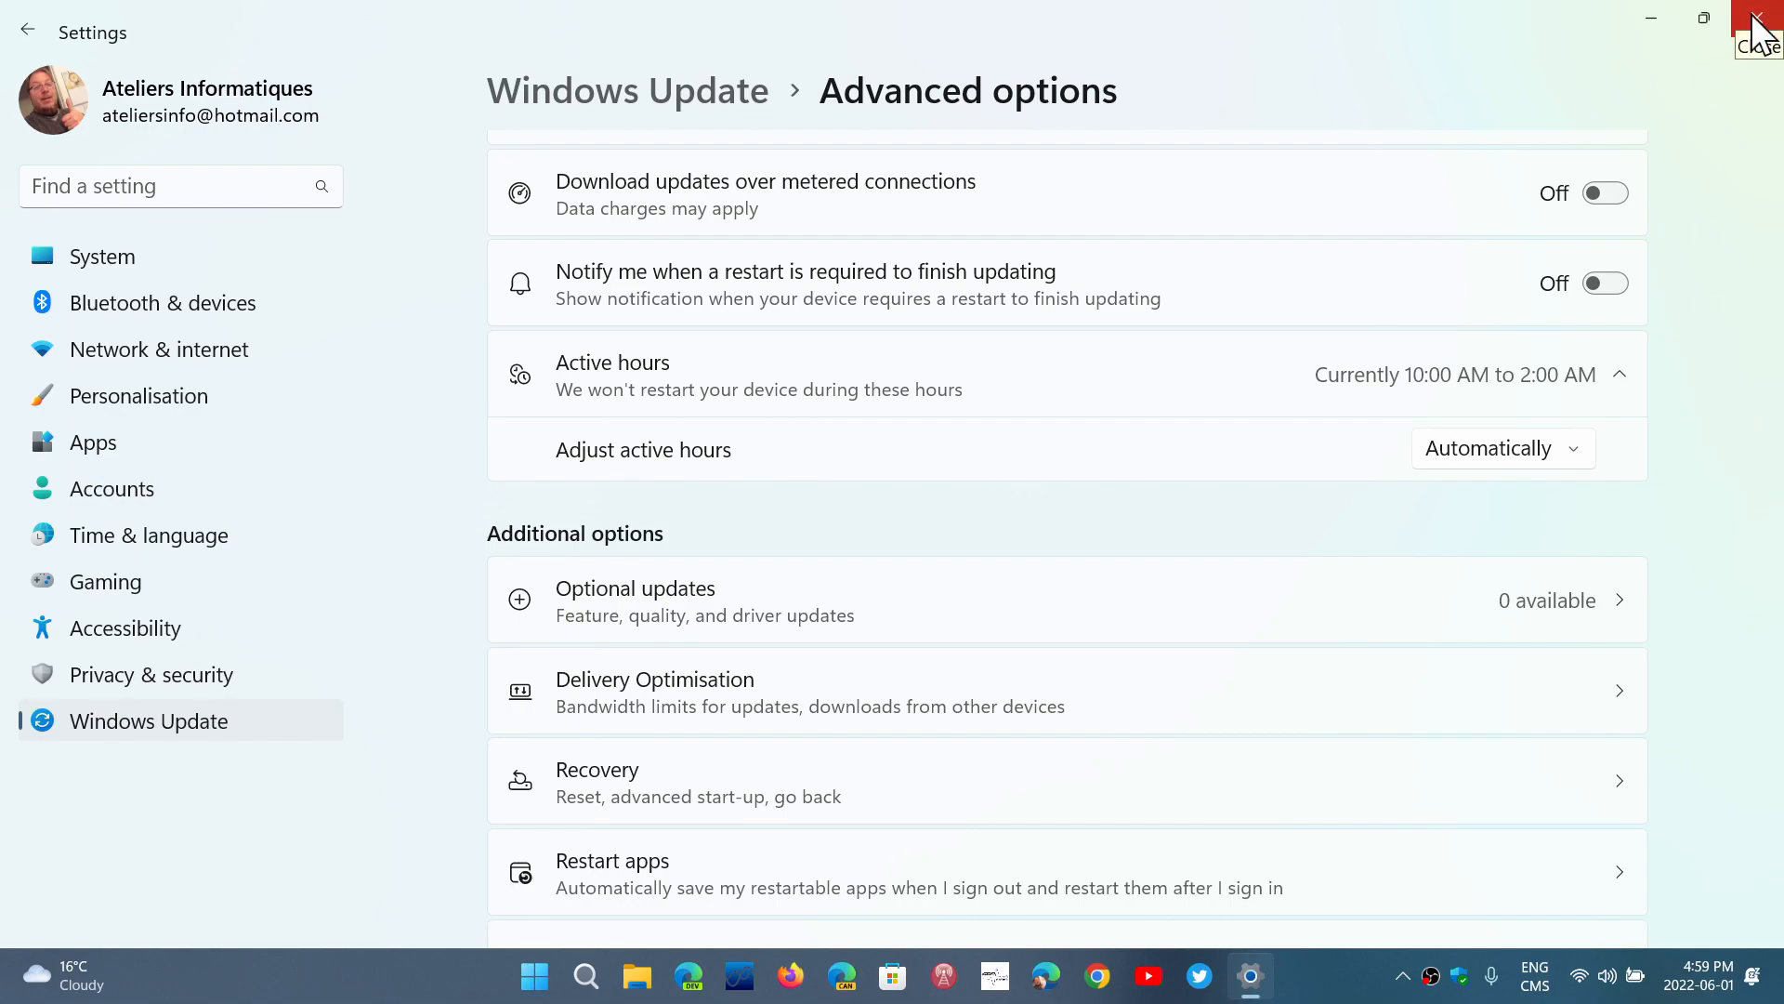
Step: Close the Settings window, returning to the desktop
{"action": "left_click", "coordinate": [1757, 20]}
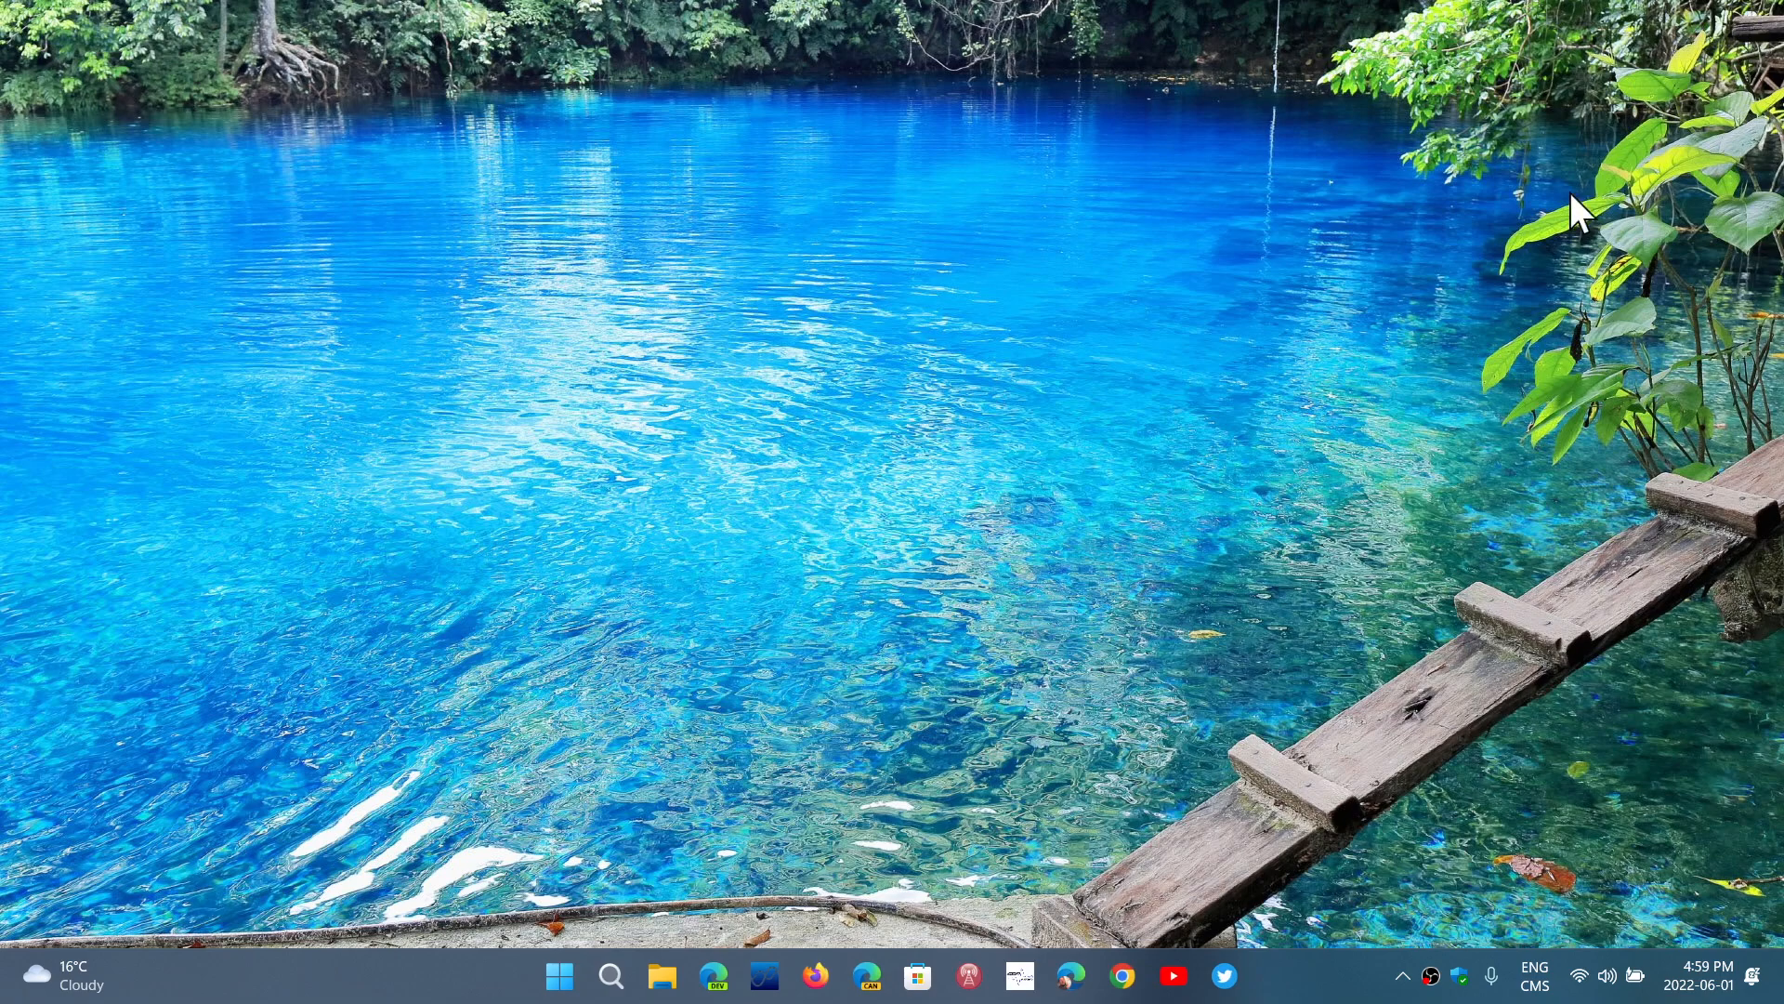